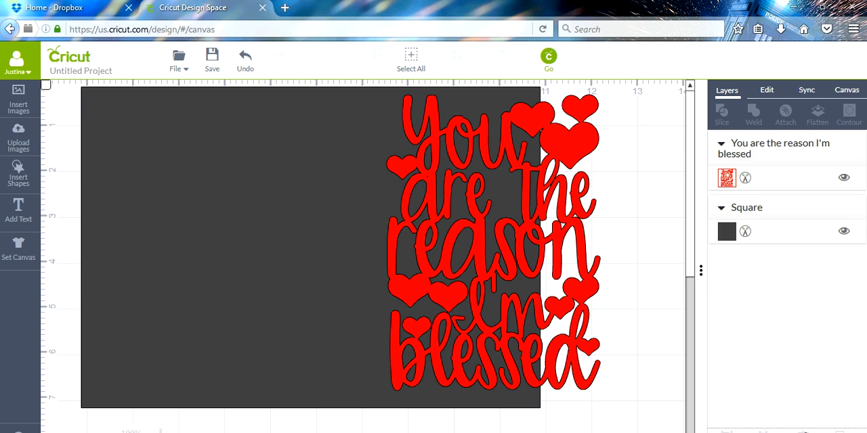
mouse_move(287, 224)
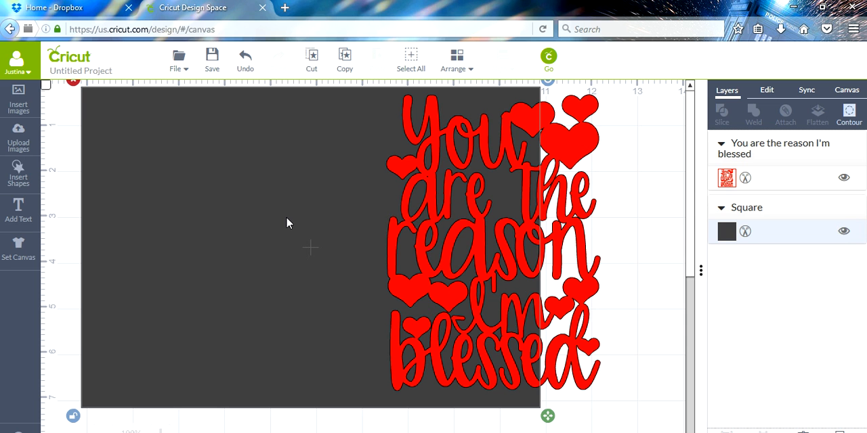
mouse_move(628, 166)
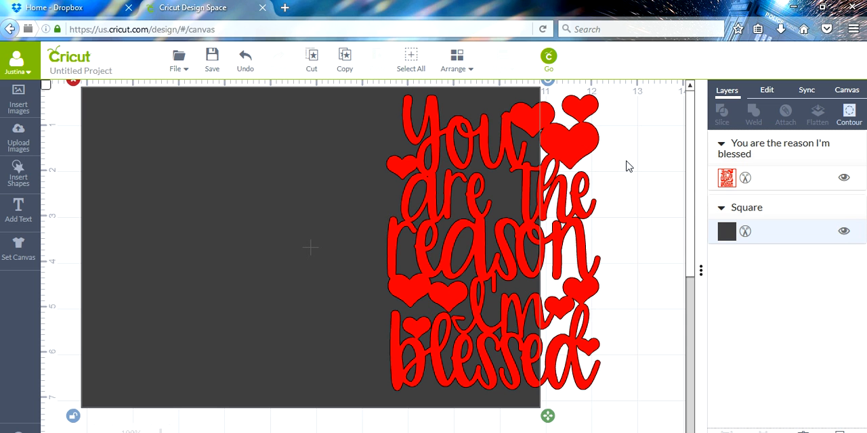
mouse_move(777, 133)
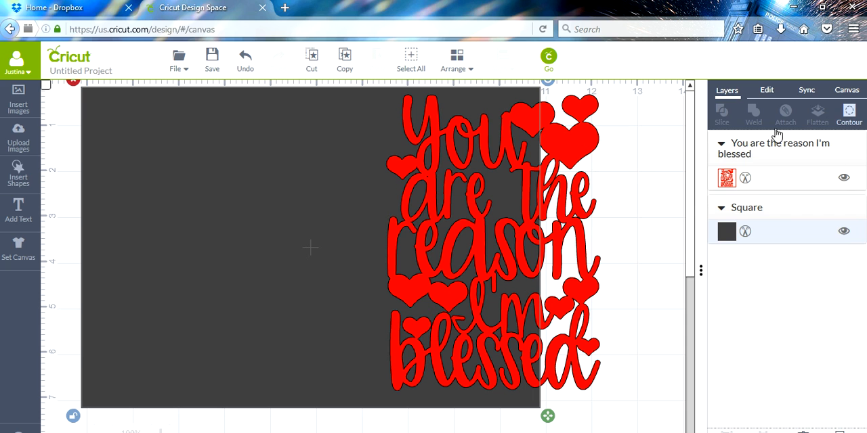
Resize the dark Square to 10 in wide by 7 in tall with proportions unlocked
left_click(767, 90)
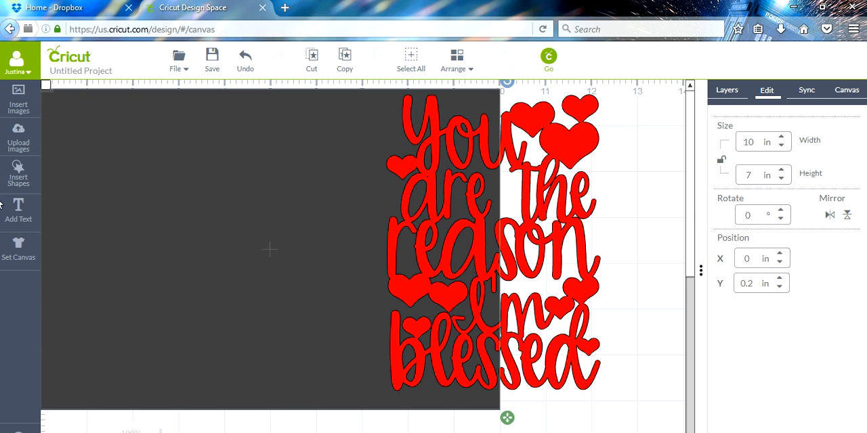
mouse_move(18, 174)
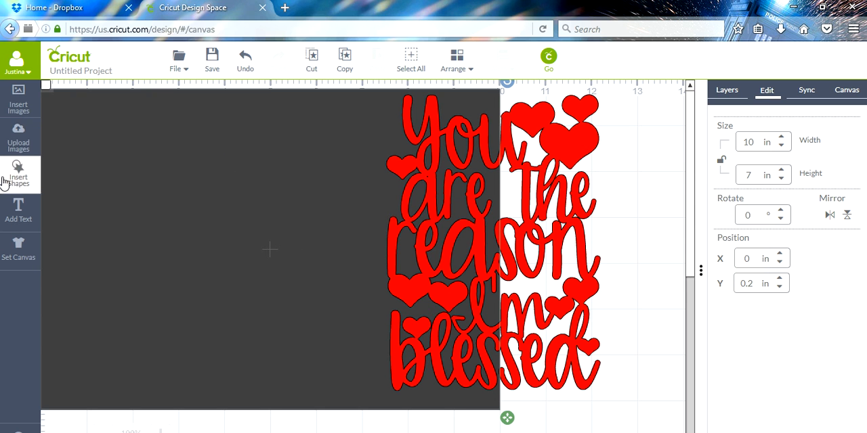
Insert a score line at X 5.01 in and stretch it to about 6.46 in tall
left_click(18, 175)
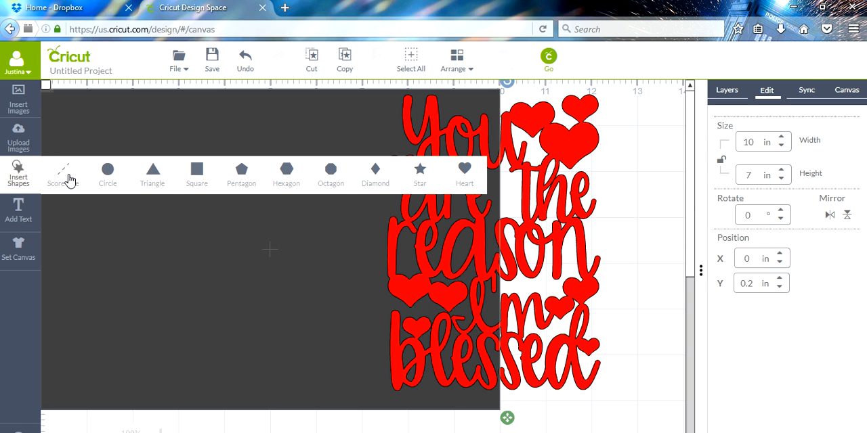
mouse_move(195, 173)
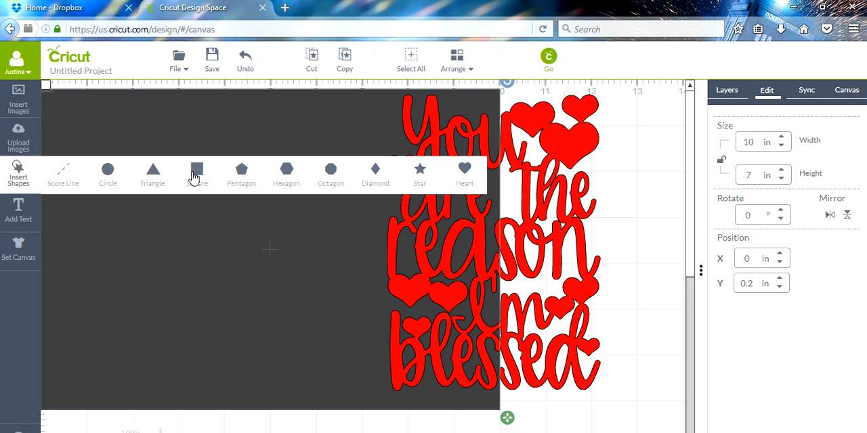
mouse_move(513, 296)
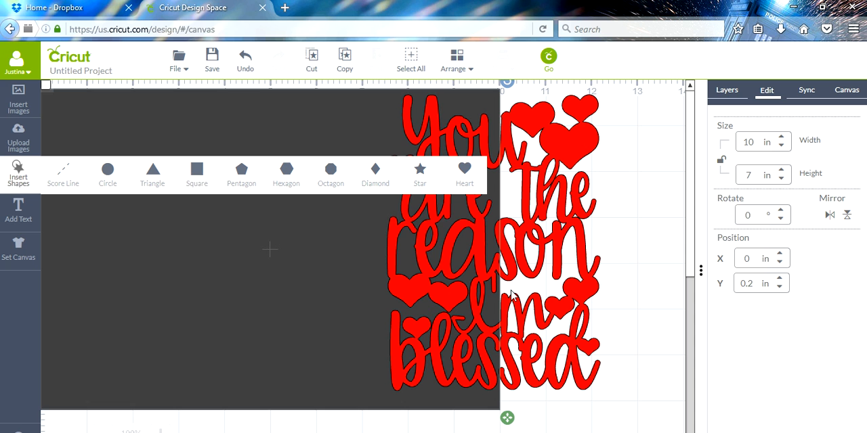
mouse_move(76, 180)
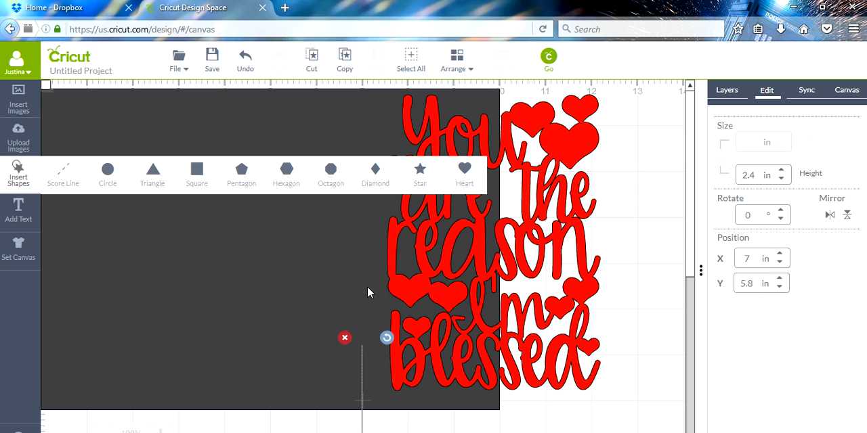
mouse_move(339, 326)
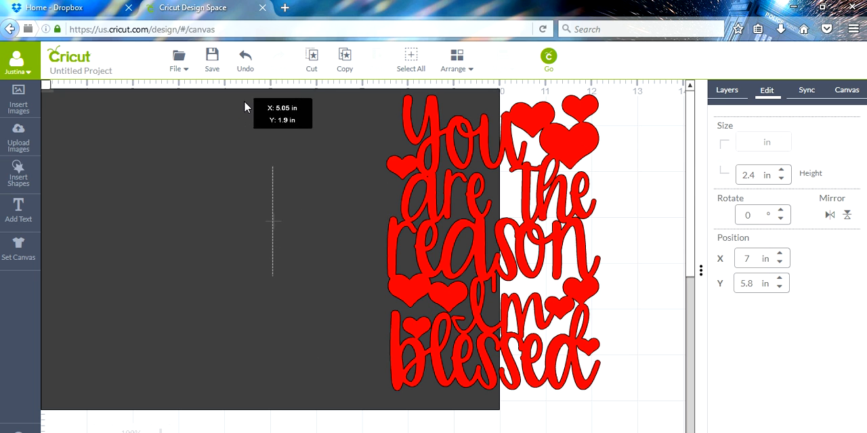
mouse_move(245, 61)
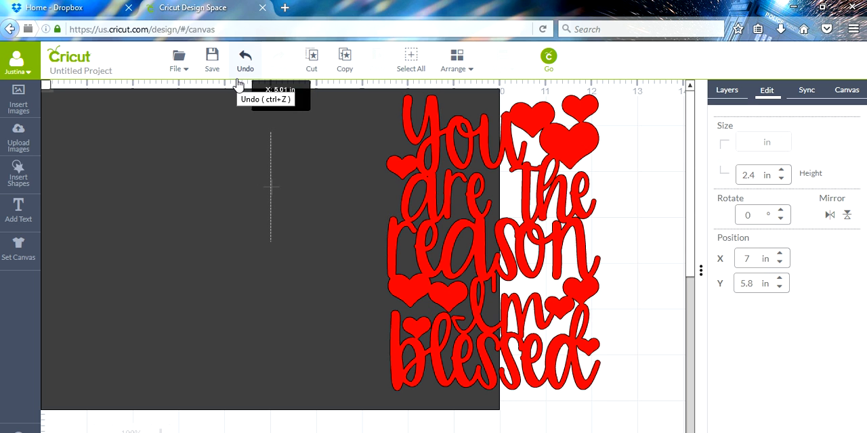
mouse_move(234, 110)
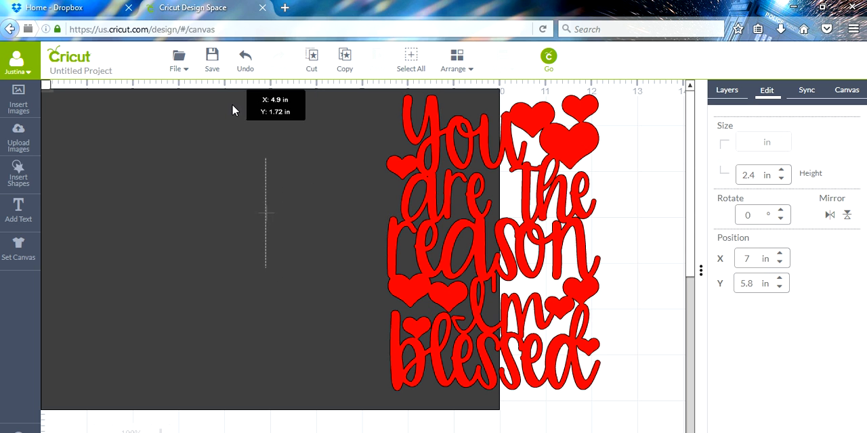
mouse_move(237, 96)
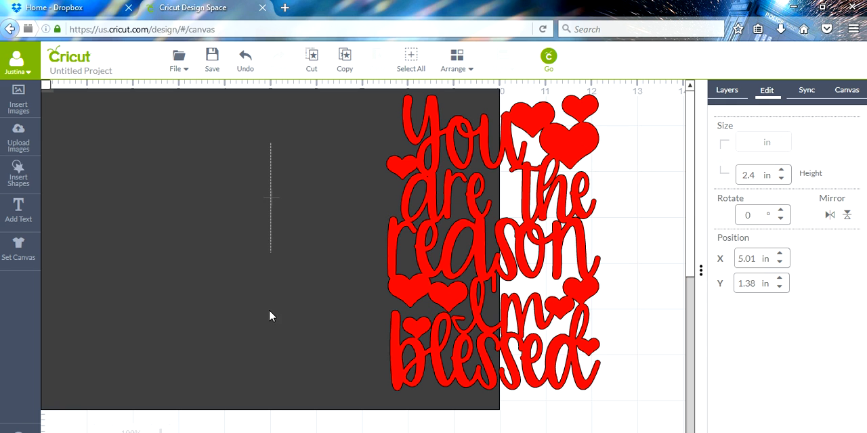
mouse_move(271, 217)
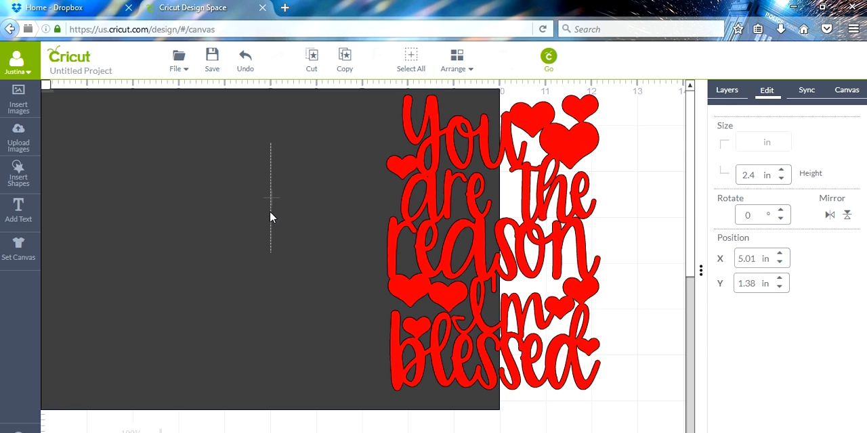
mouse_move(214, 163)
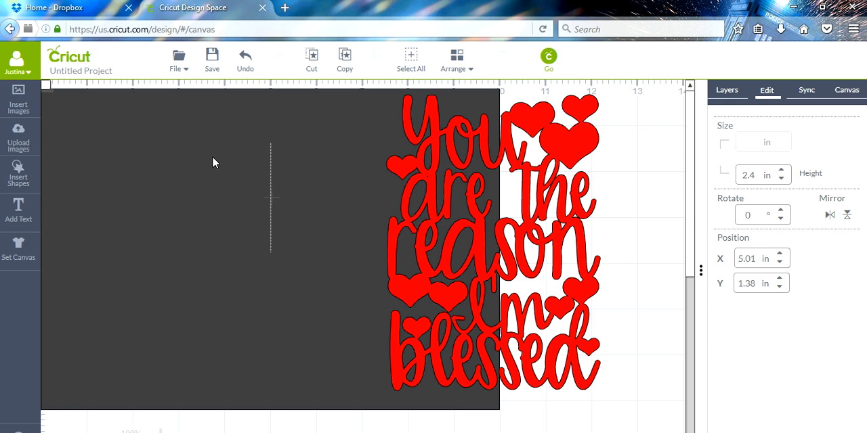
left_click(282, 308)
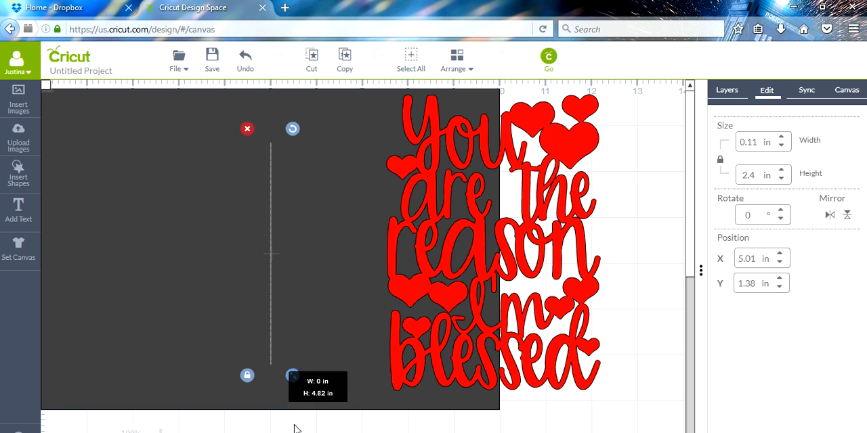
left_click_drag(292, 376, 292, 410)
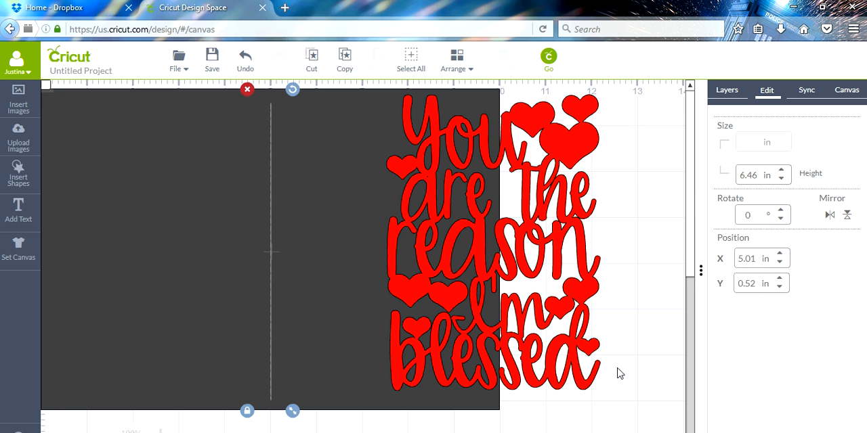
mouse_move(625, 248)
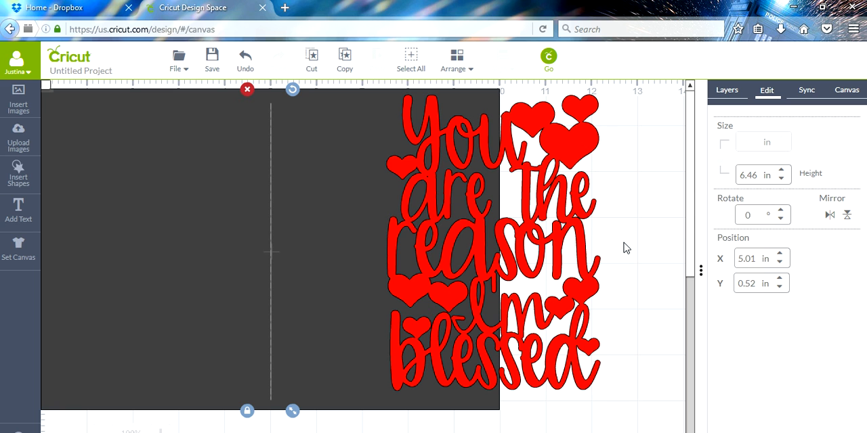
Place the blessed quote right of the score line, shrunk to 4.42 by 6.28 inches
left_click(565, 161)
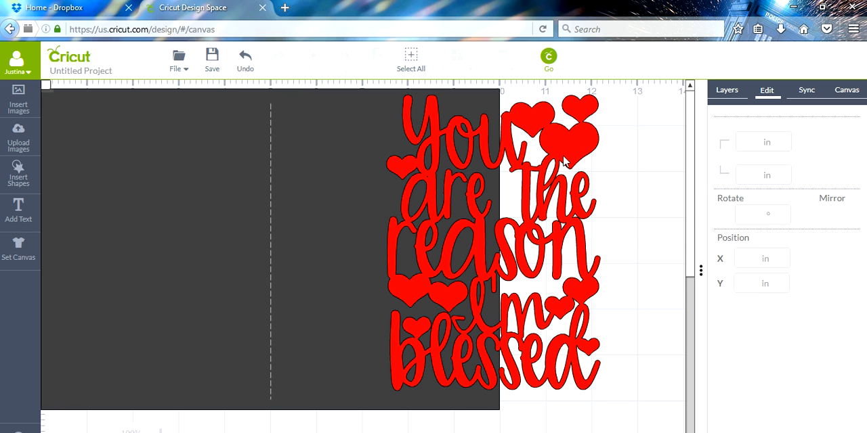
mouse_move(566, 146)
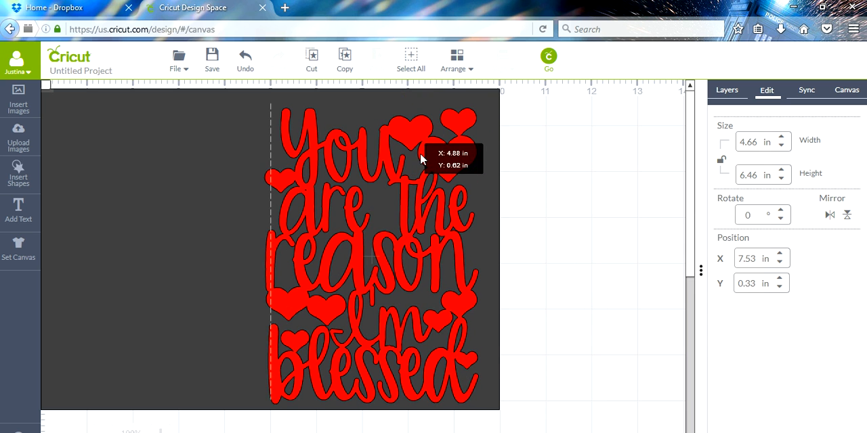
left_click_drag(419, 160, 427, 152)
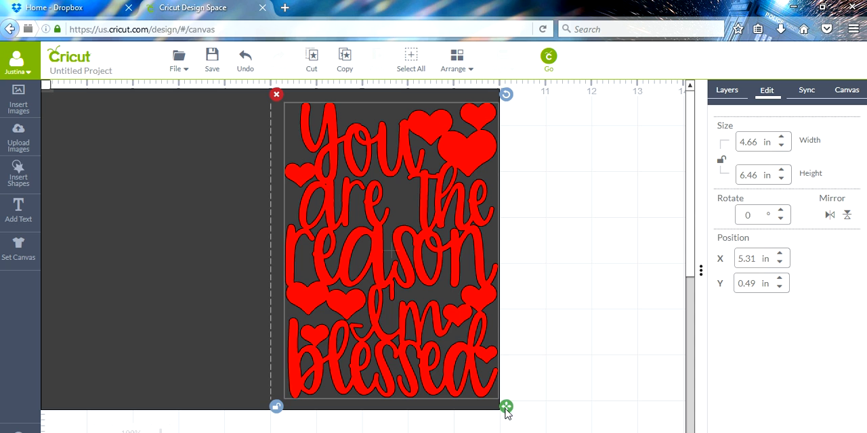
left_click_drag(507, 407, 494, 398)
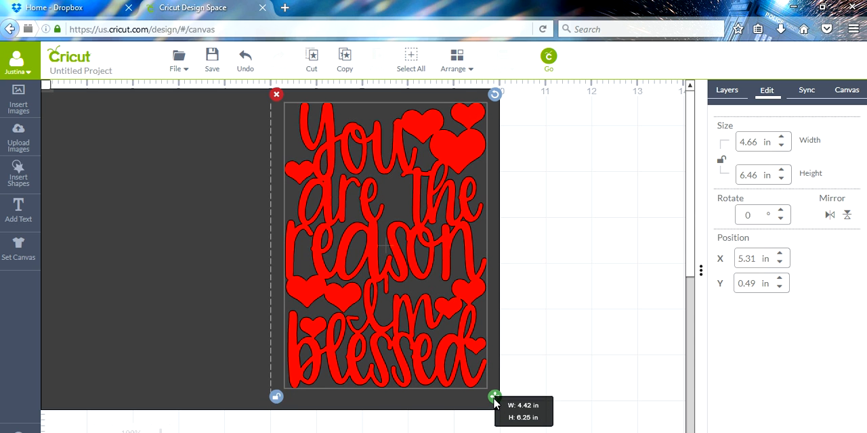
left_click_drag(495, 396, 494, 395)
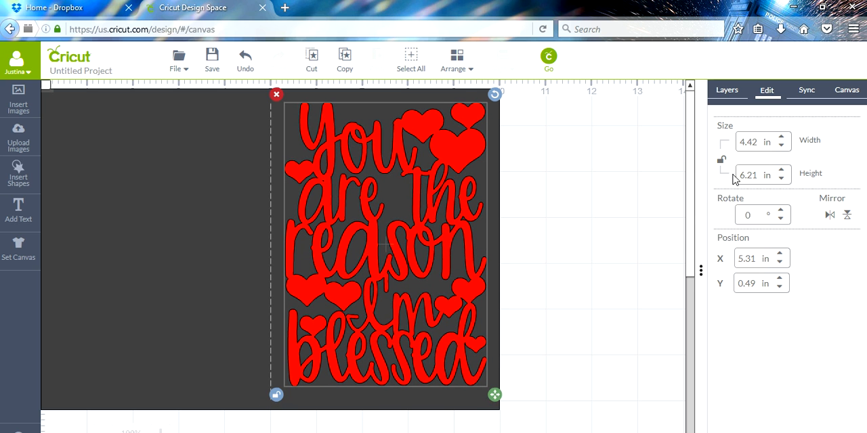
mouse_move(721, 161)
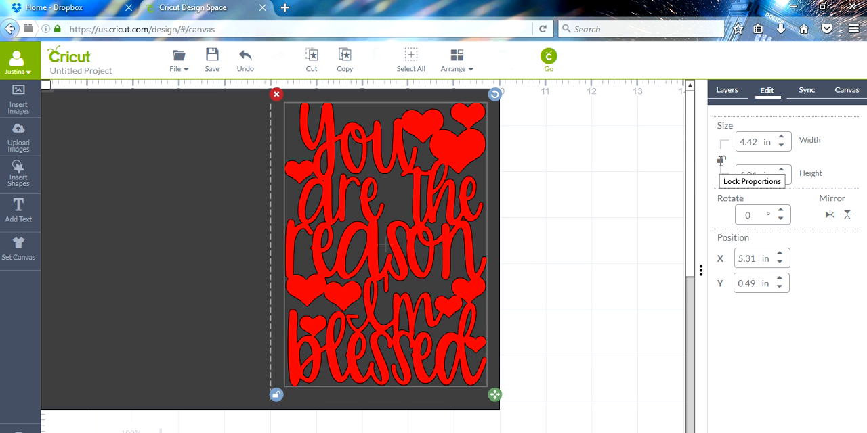
left_click(721, 161)
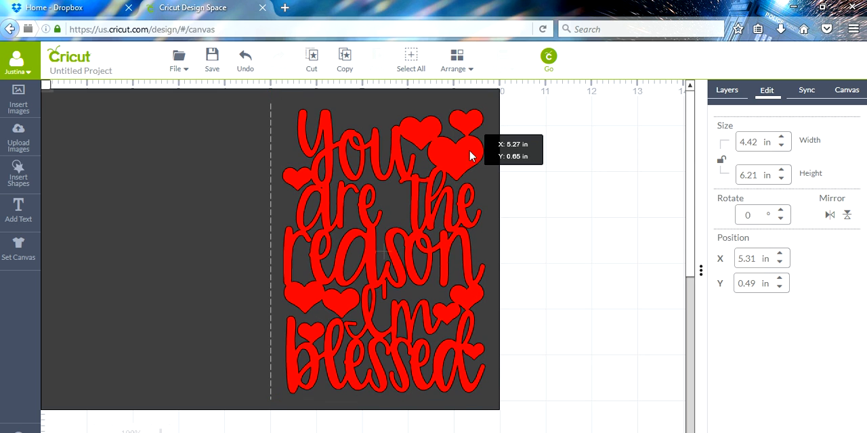
mouse_move(500, 270)
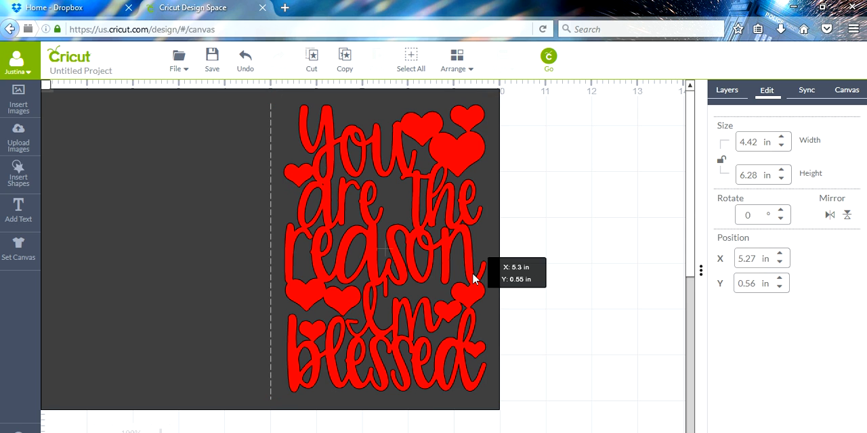
left_click_drag(474, 281, 474, 284)
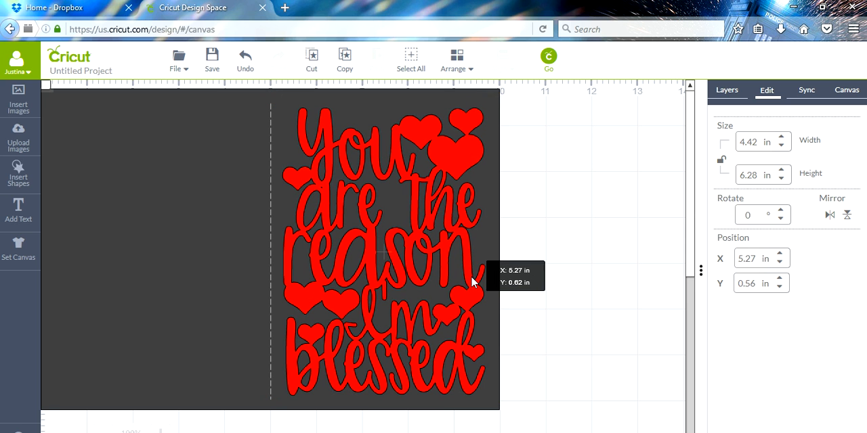
left_click_drag(474, 283, 549, 294)
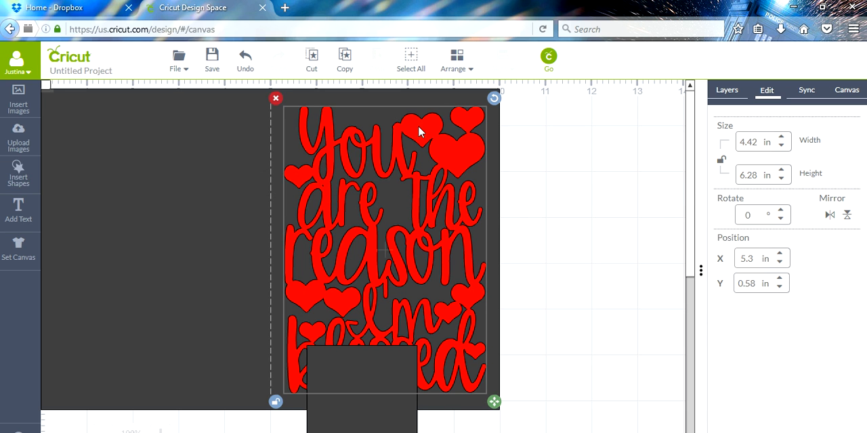
mouse_move(777, 213)
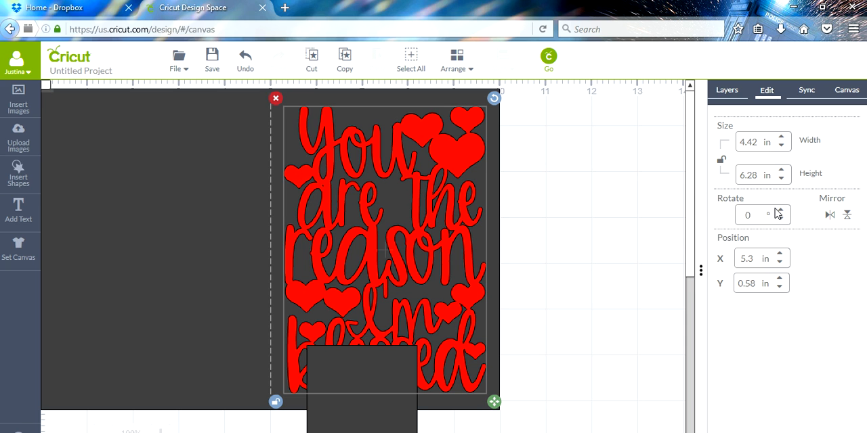
mouse_move(383, 431)
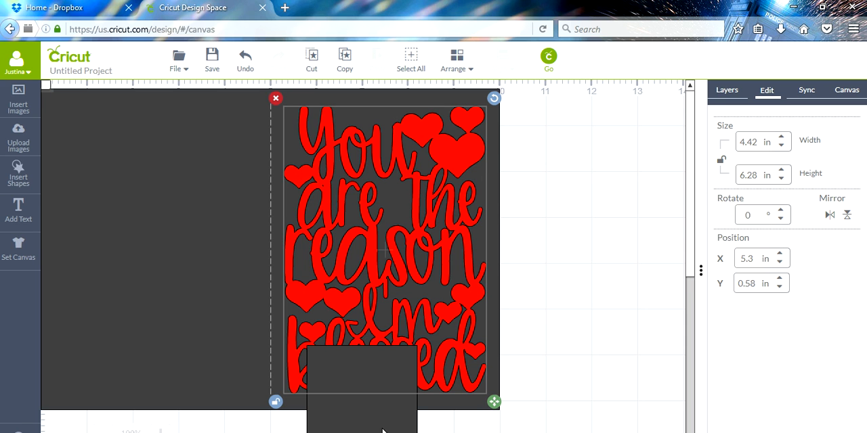
Cover the quote with a 4.3 by 6.11 in rectangle at x 5.38, y 0.63
left_click_drag(494, 402, 425, 338)
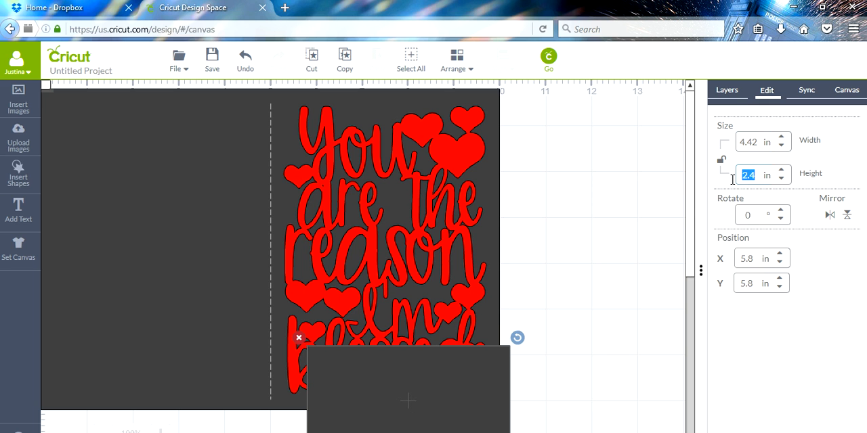
type("6.28")
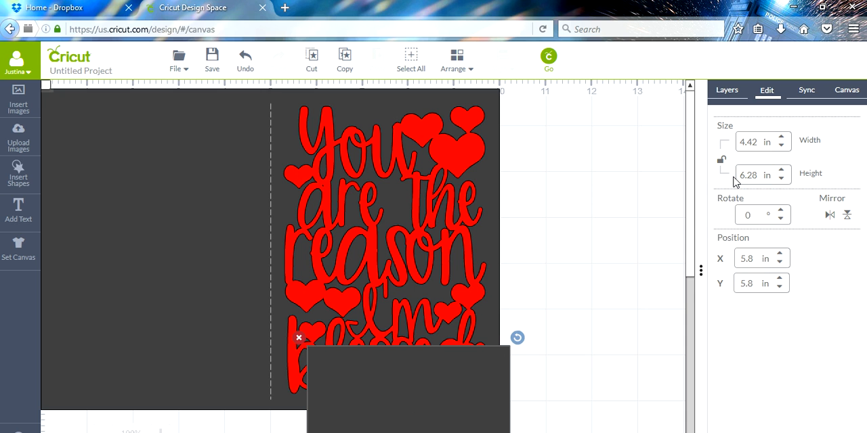
mouse_move(557, 230)
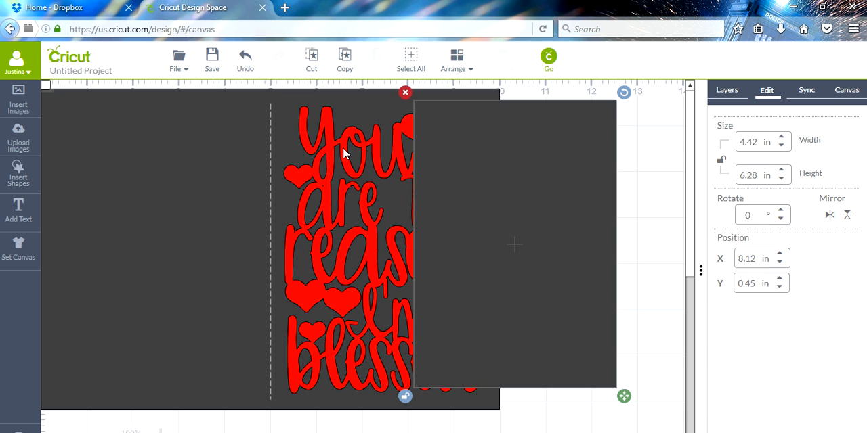
mouse_move(603, 166)
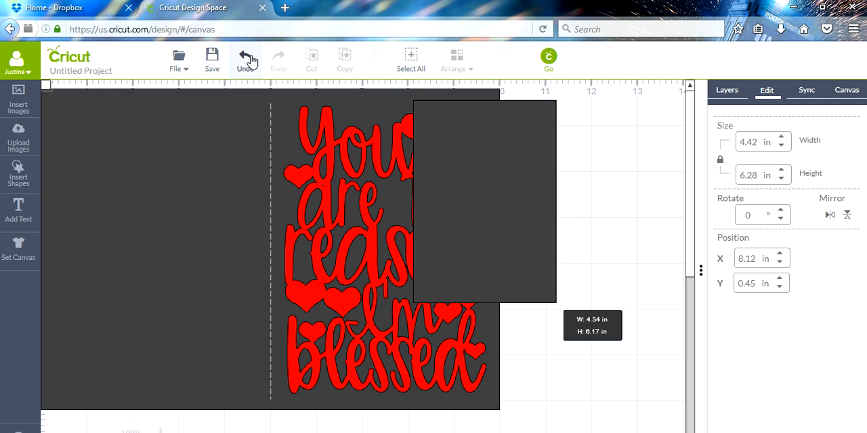
left_click_drag(557, 301, 620, 393)
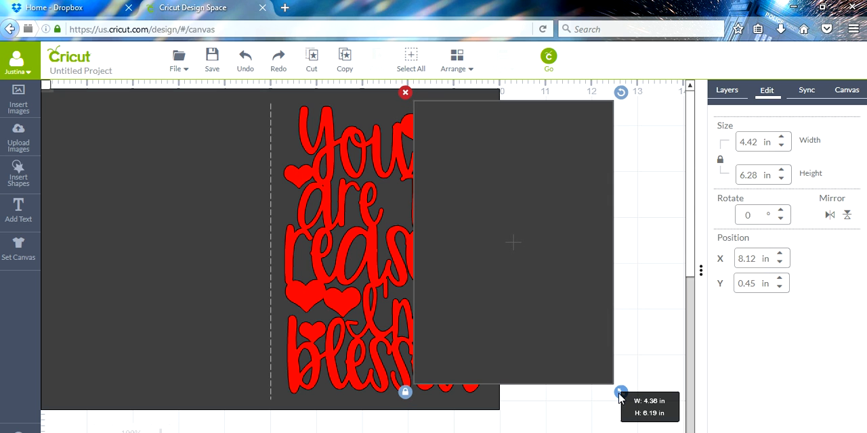
left_click_drag(622, 395, 616, 390)
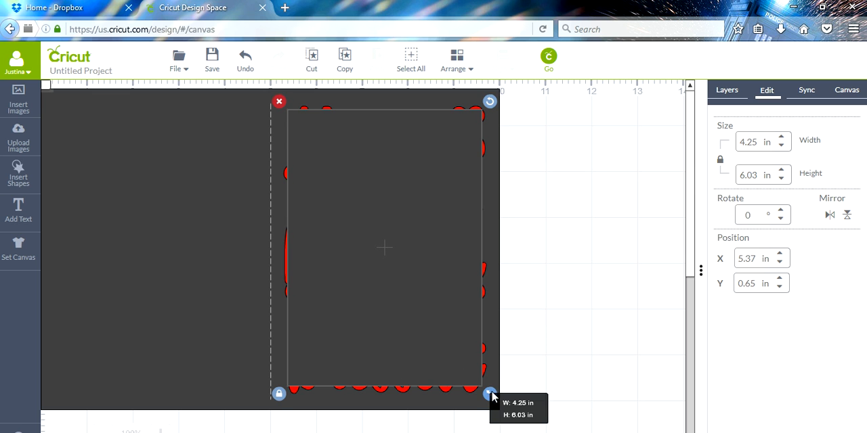
left_click_drag(490, 393, 484, 389)
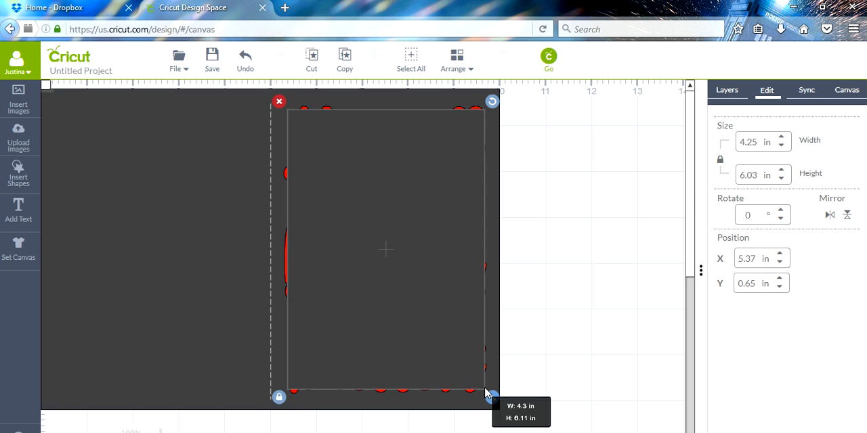
left_click_drag(491, 393, 472, 380)
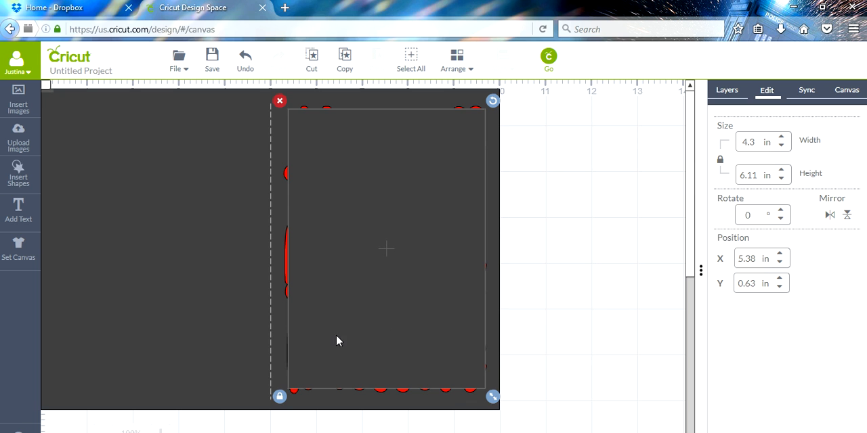
mouse_move(477, 349)
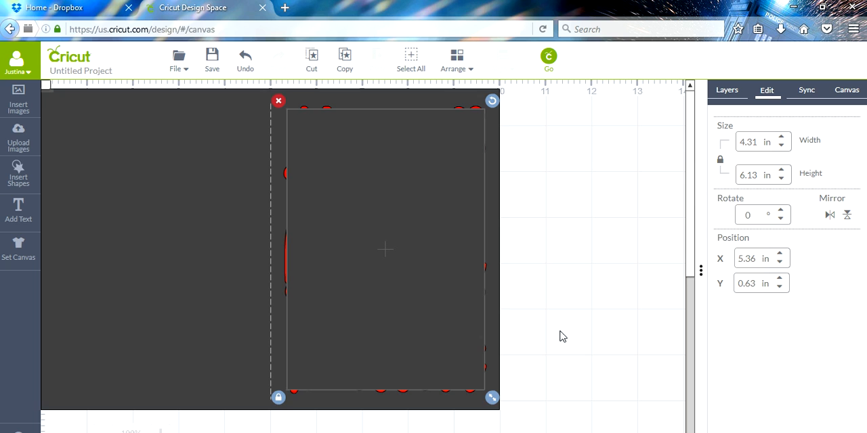
mouse_move(509, 327)
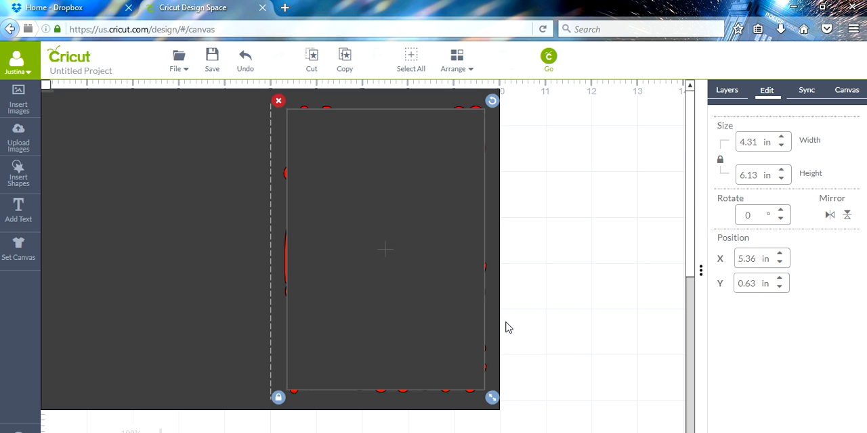
mouse_move(268, 249)
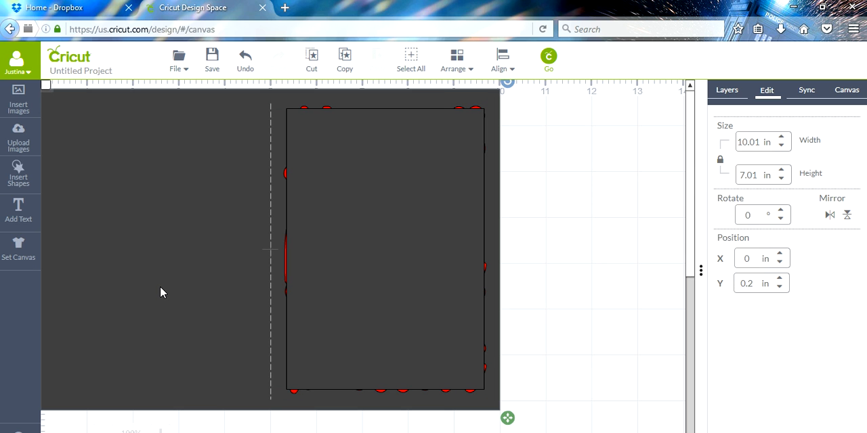
mouse_move(435, 191)
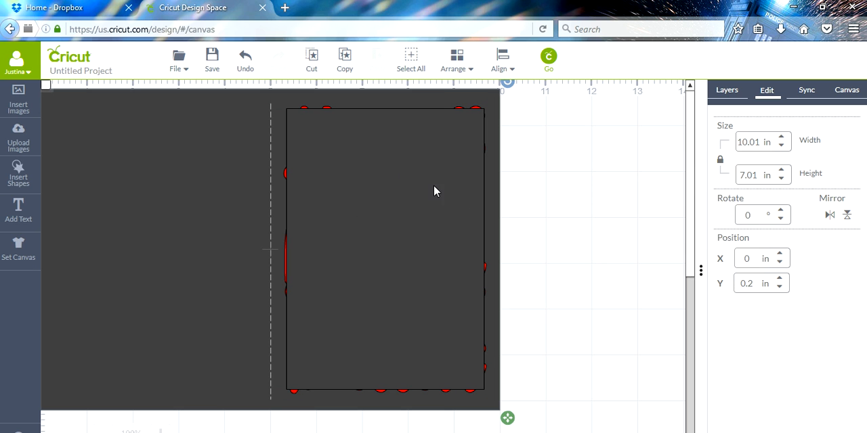
mouse_move(421, 208)
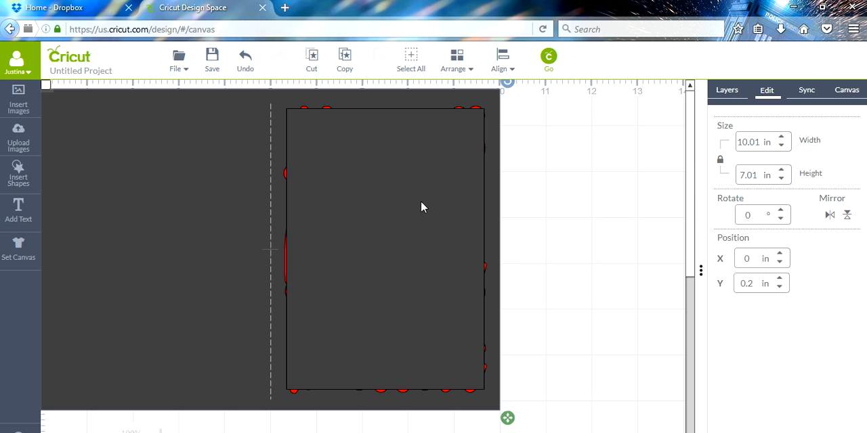
mouse_move(620, 171)
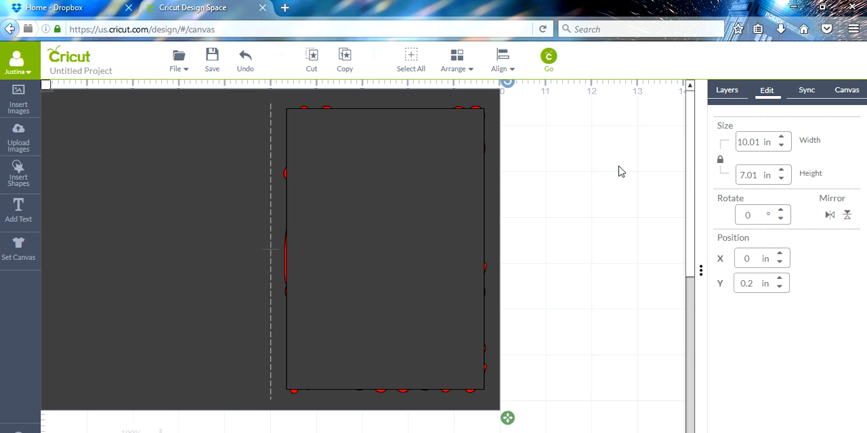
Slice the rectangle and phrase into 'Sliced Image A' from the Layers panel
left_click(726, 90)
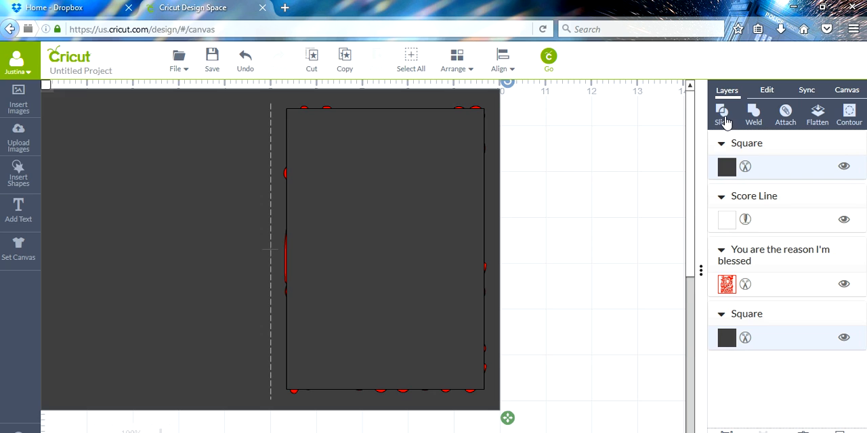
left_click(721, 114)
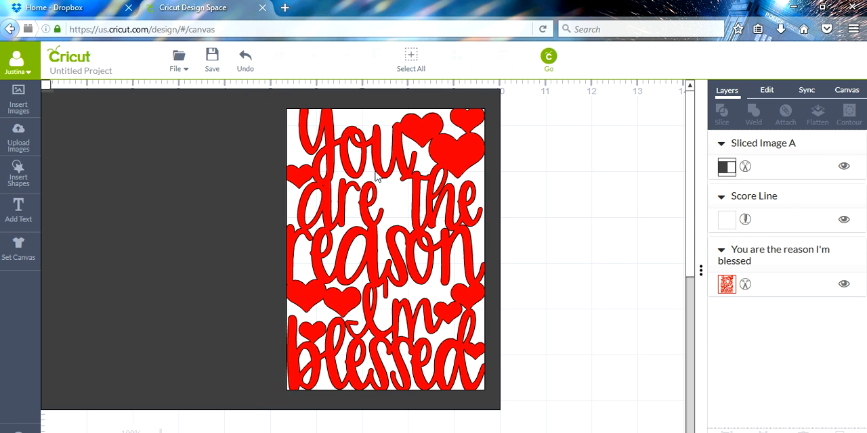
Move 'Sliced Image A' backward so the red quote layer sits above it
left_click(386, 247)
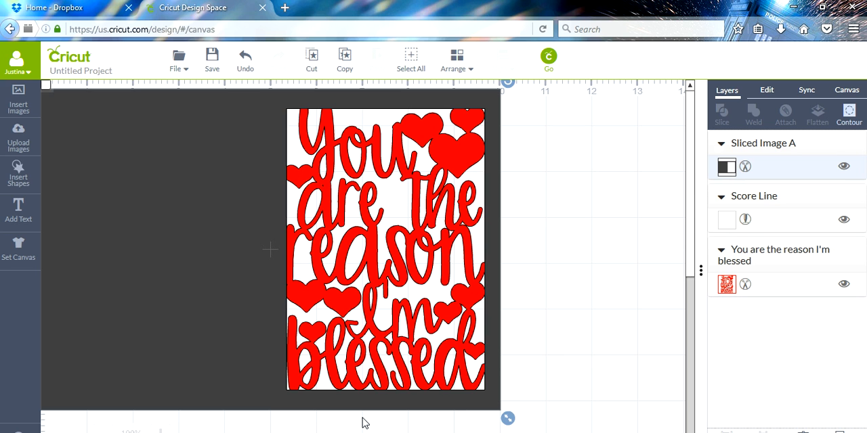
mouse_move(305, 350)
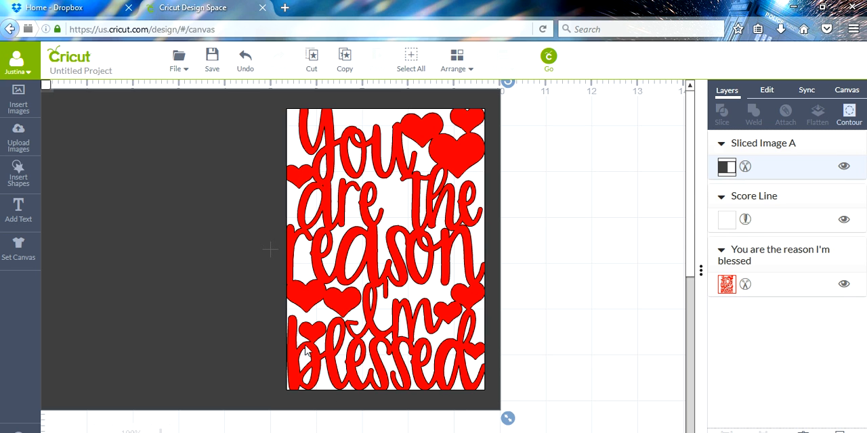
mouse_move(335, 148)
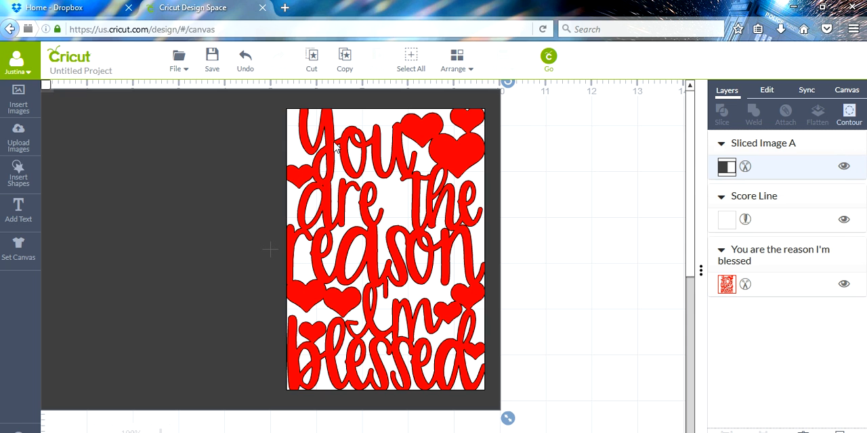
mouse_move(197, 184)
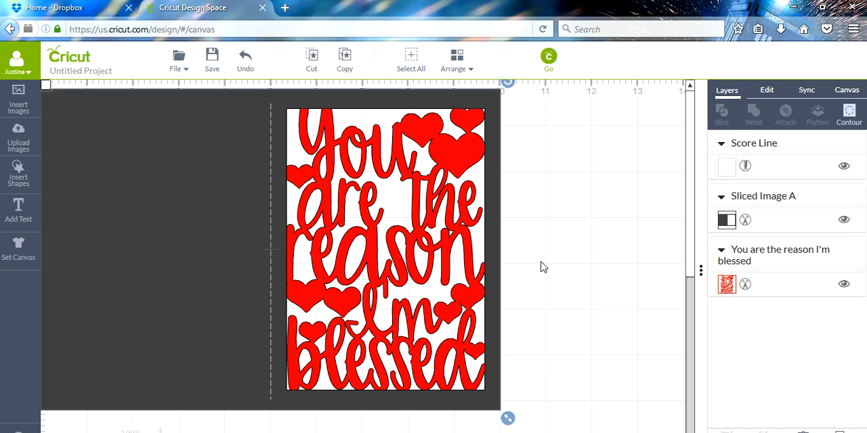
left_click(778, 219)
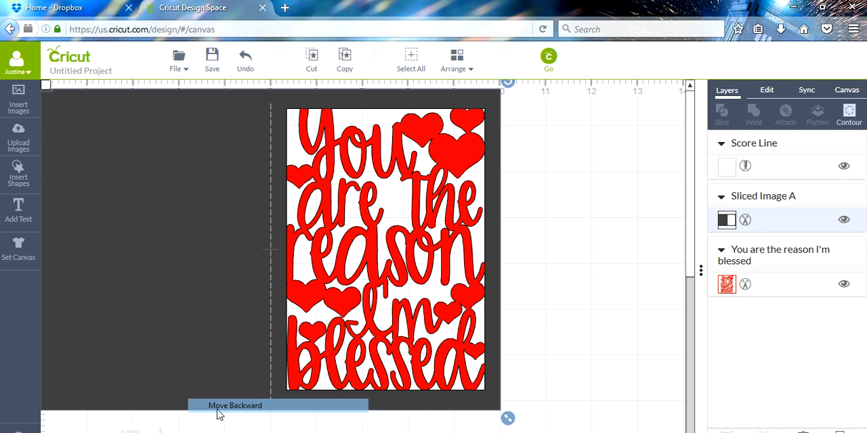
left_click(235, 405)
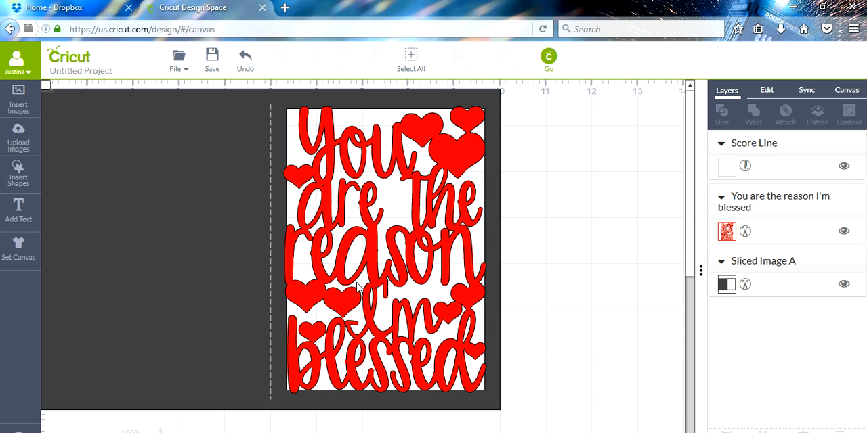
mouse_move(396, 257)
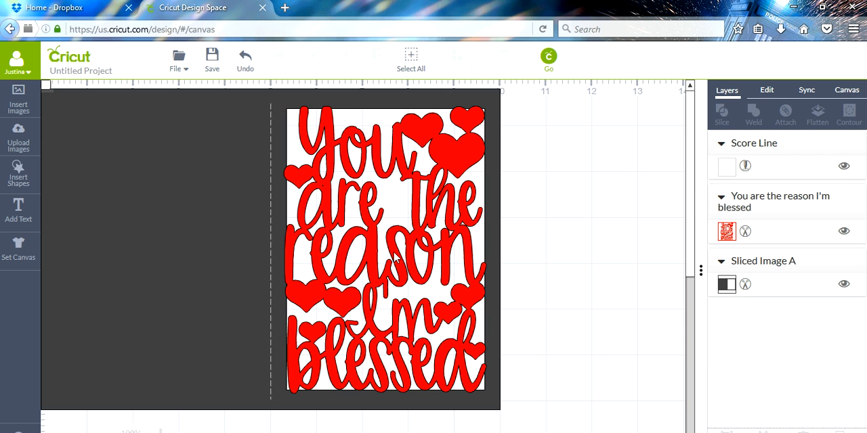
mouse_move(303, 342)
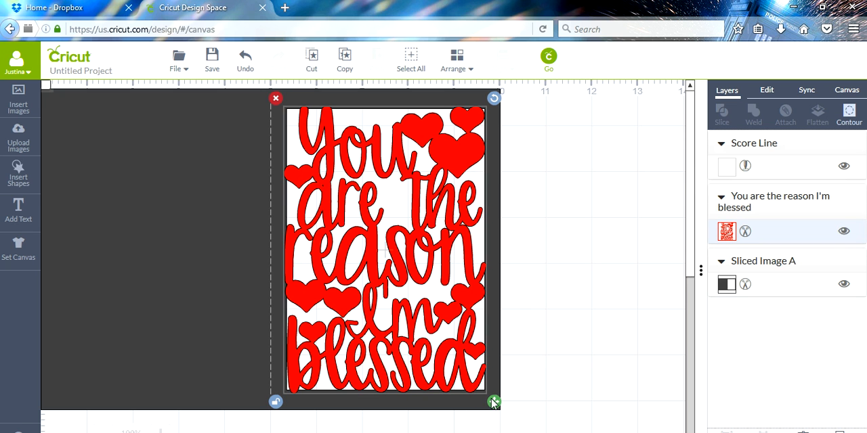
Stretch the quote design's corner handle until it spreads past the card front edges
left_click_drag(493, 401, 494, 403)
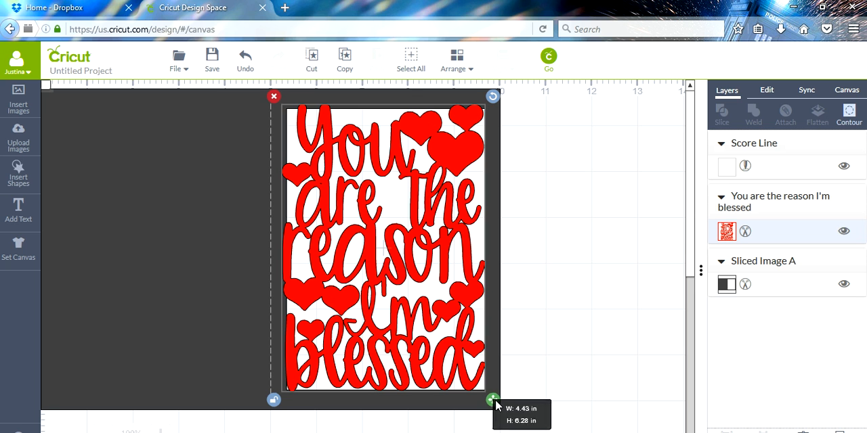
left_click_drag(492, 400, 498, 404)
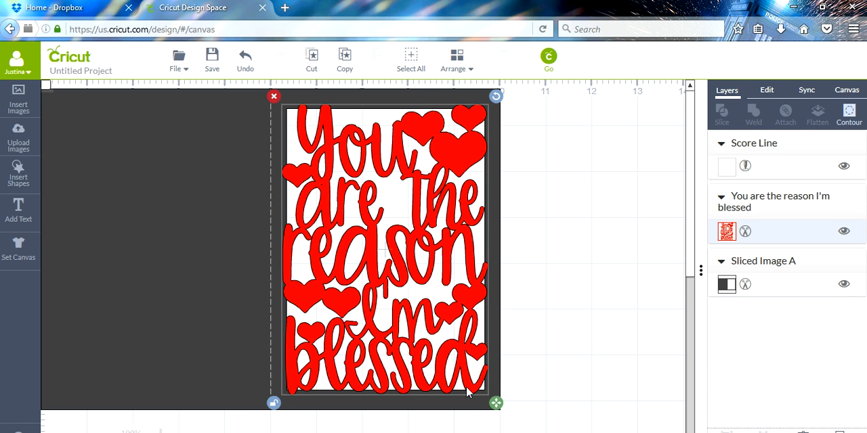
mouse_move(245, 264)
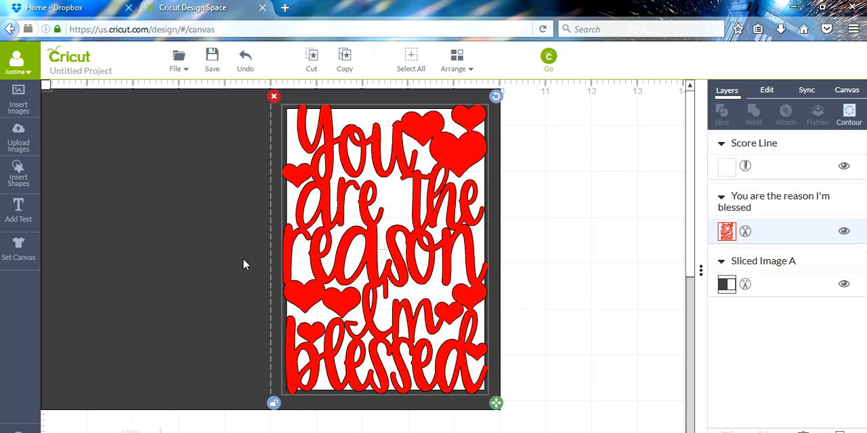
mouse_move(459, 342)
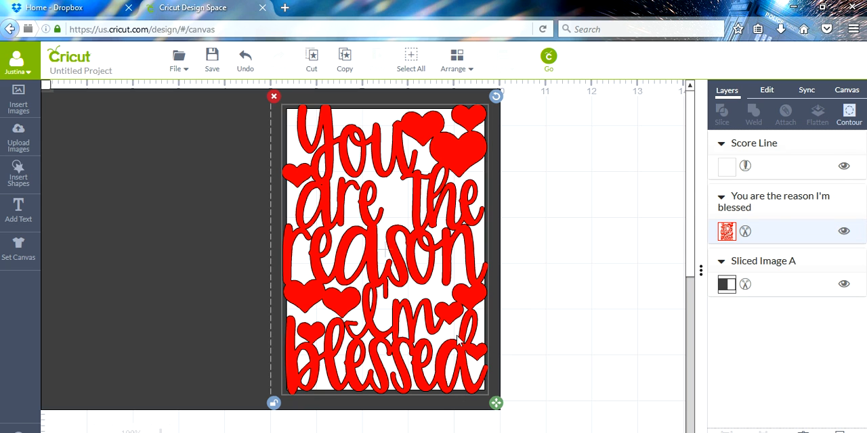
mouse_move(167, 276)
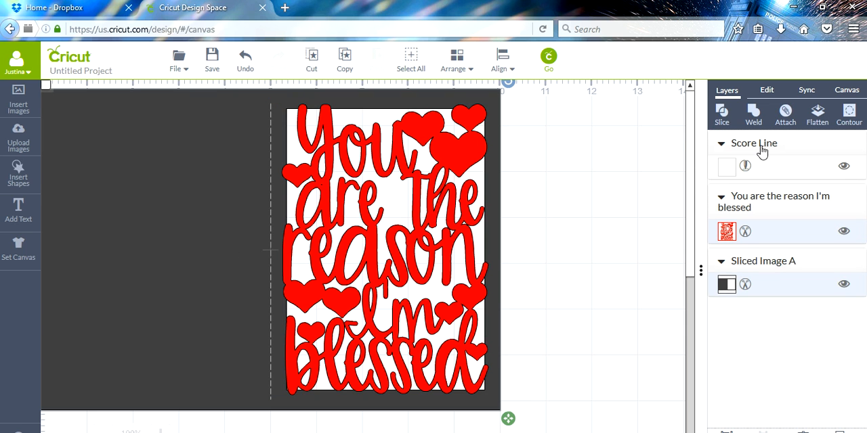
Weld the quote and card base into 'Welded Image' and move it behind the score line
left_click(785, 113)
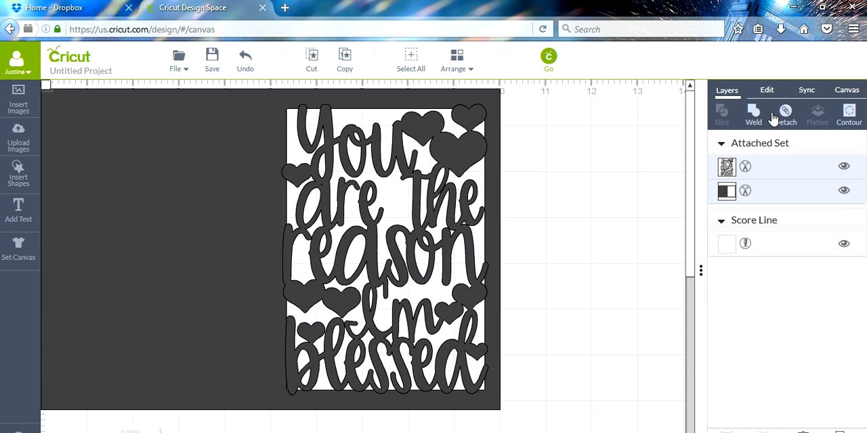
mouse_move(785, 112)
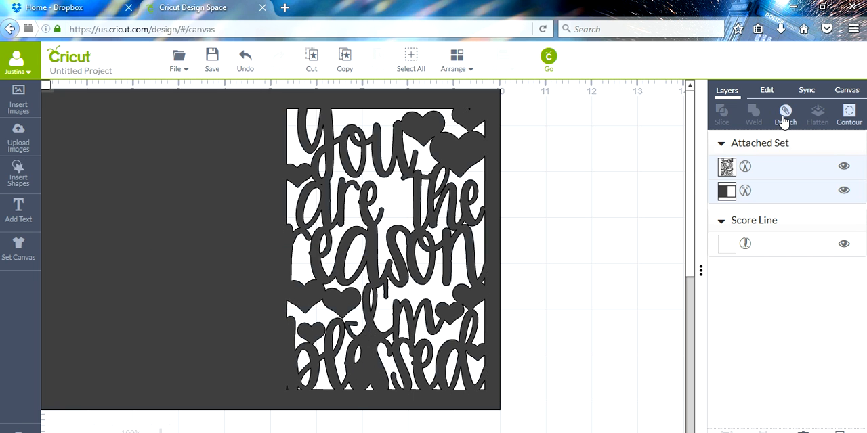
left_click(753, 113)
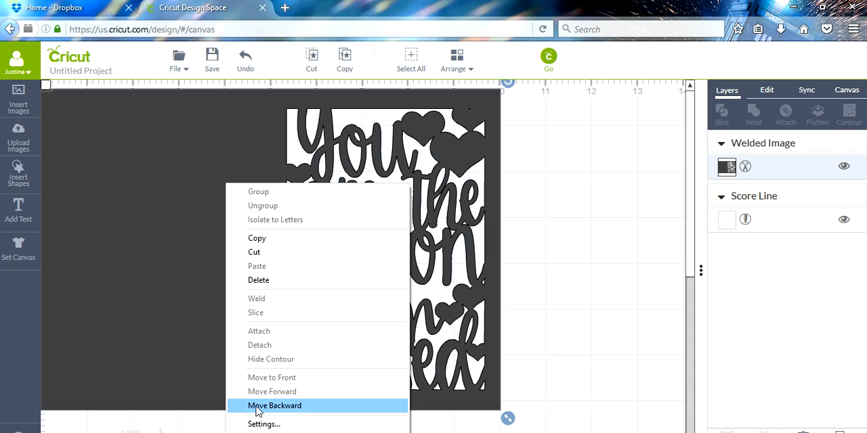
left_click(274, 406)
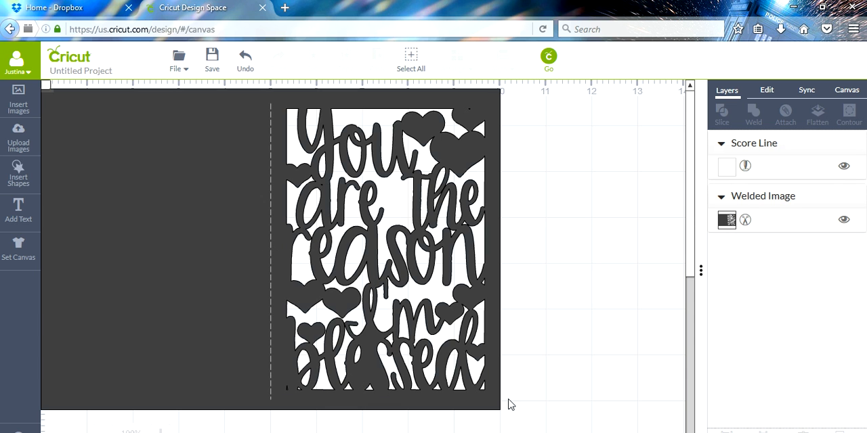
mouse_move(270, 176)
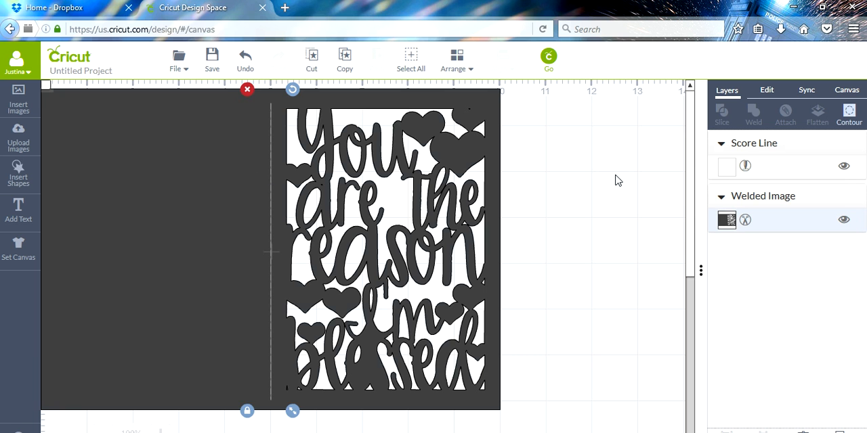
Attach the Score Line and Welded Image layers into one Attached Set
left_click(785, 114)
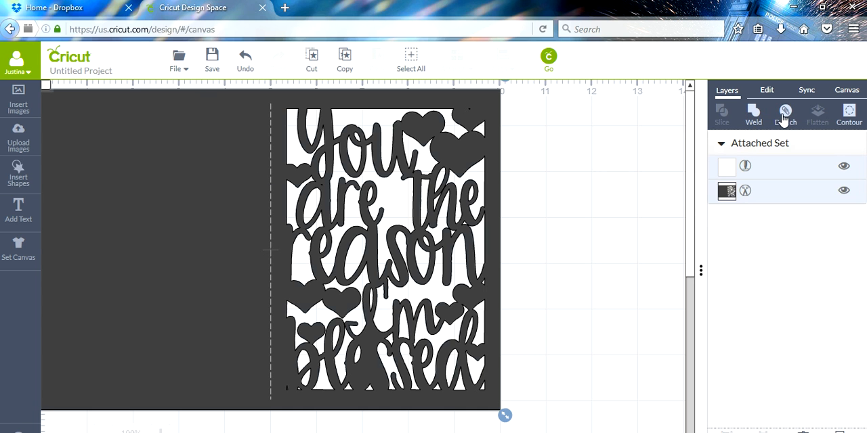
mouse_move(785, 112)
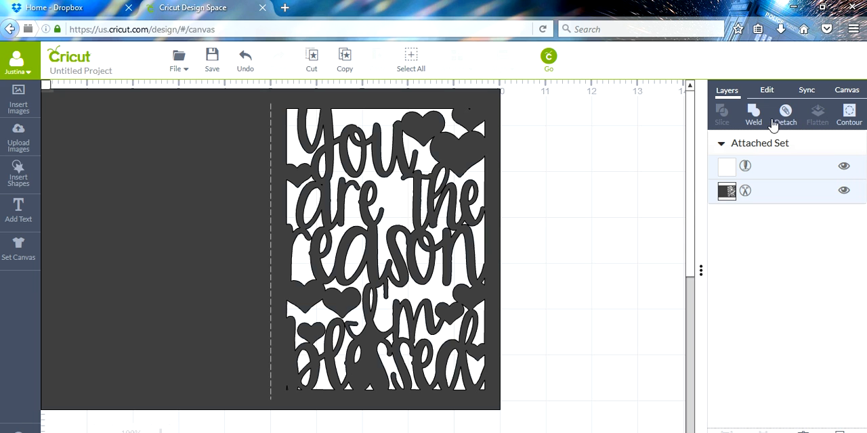
mouse_move(210, 85)
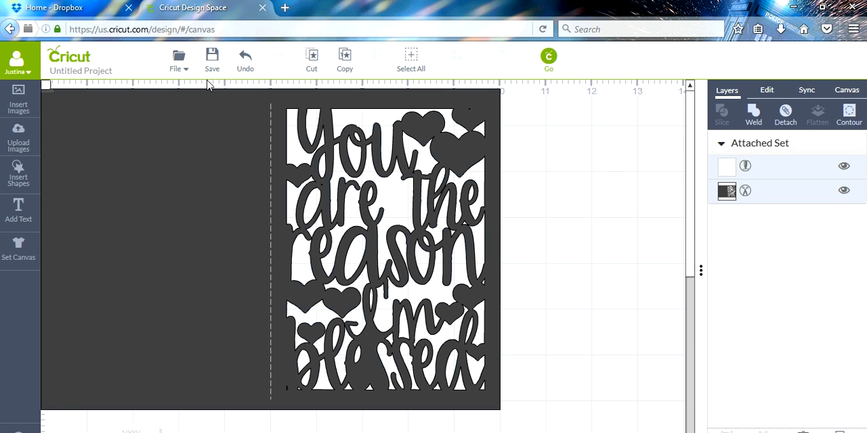
mouse_move(245, 61)
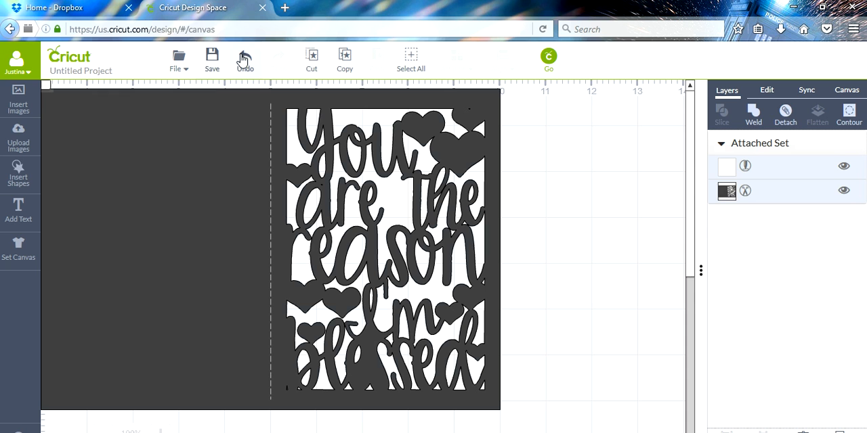
Undo the attach and weld, then widen the quote slightly past the card edge
left_click(753, 111)
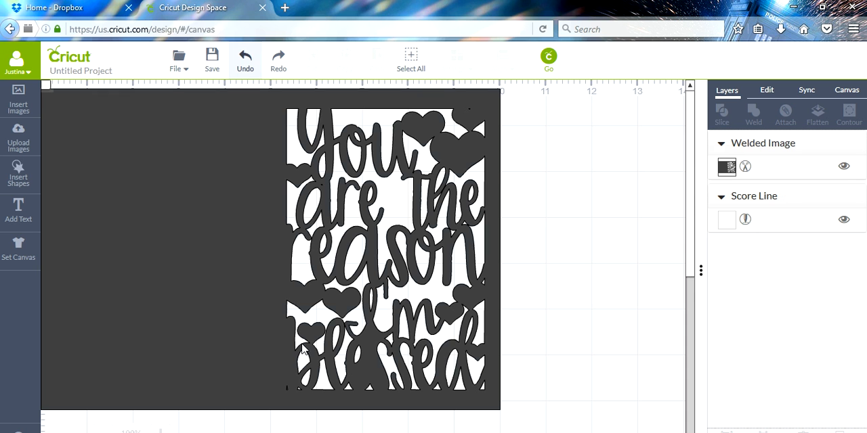
left_click(245, 59)
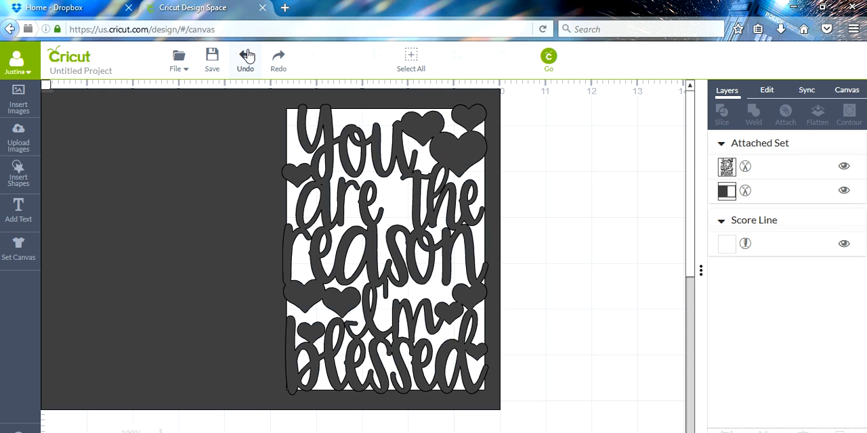
mouse_move(232, 93)
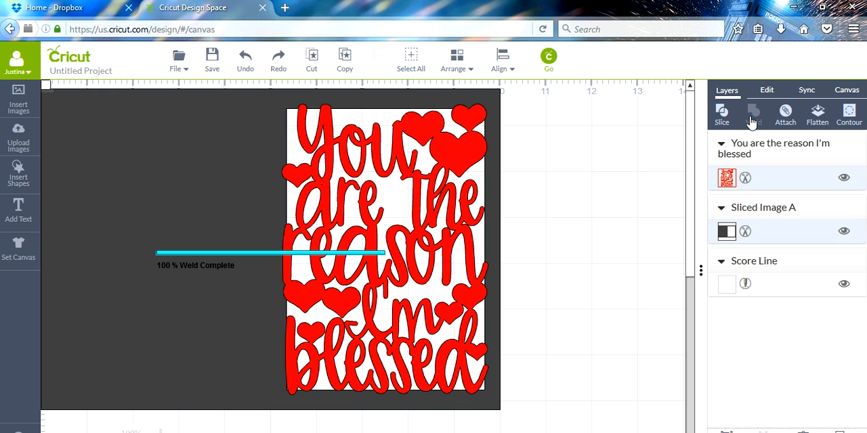
left_click(753, 115)
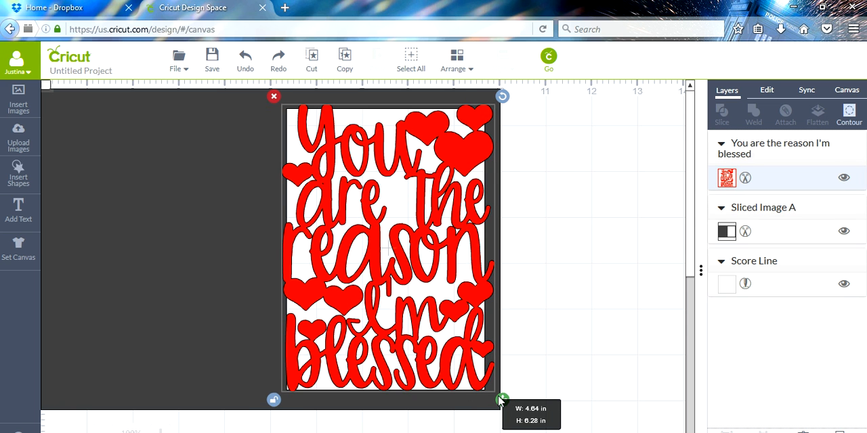
left_click_drag(501, 398, 498, 405)
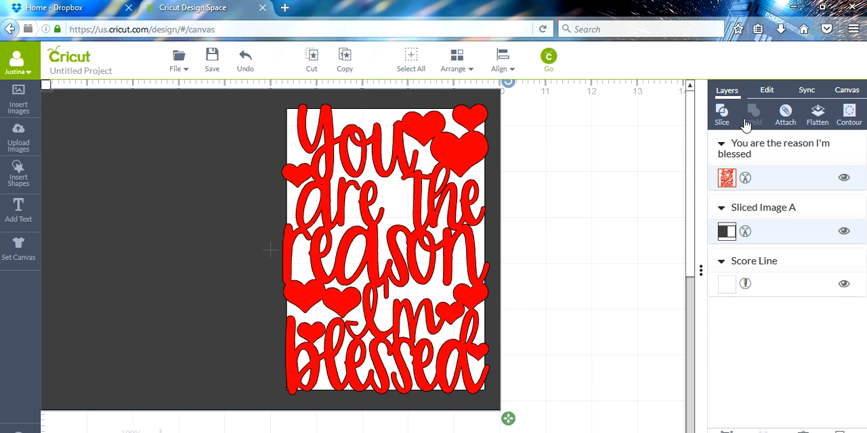
left_click(753, 116)
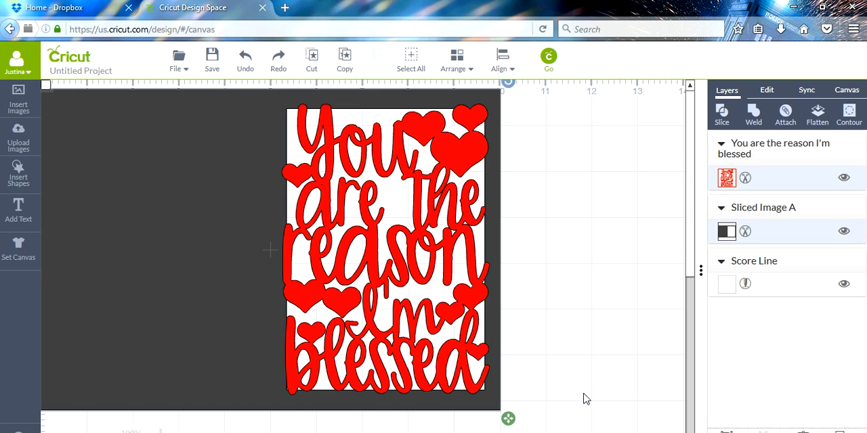
mouse_move(604, 294)
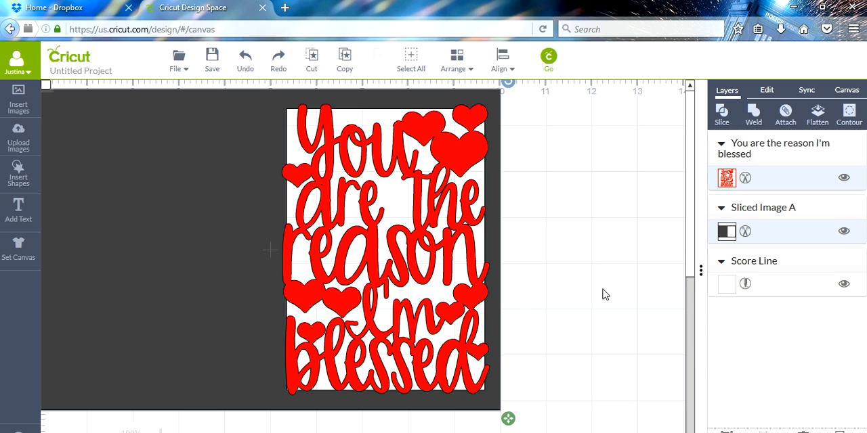
mouse_move(411, 59)
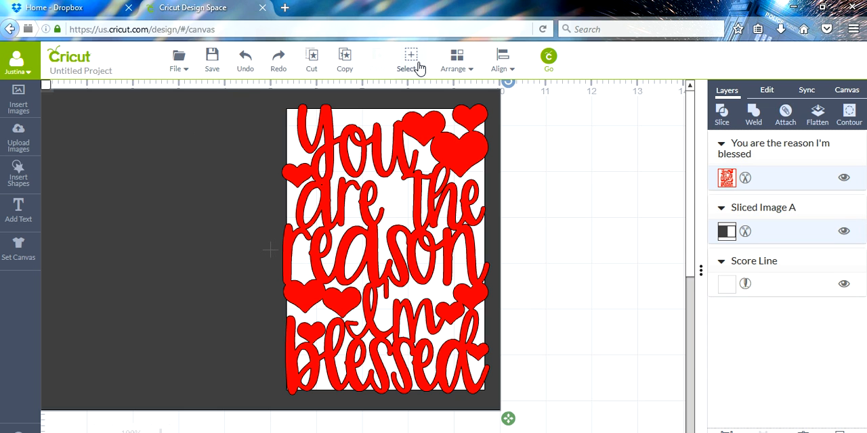
Select all objects and weld the quote design into the card base
left_click(452, 60)
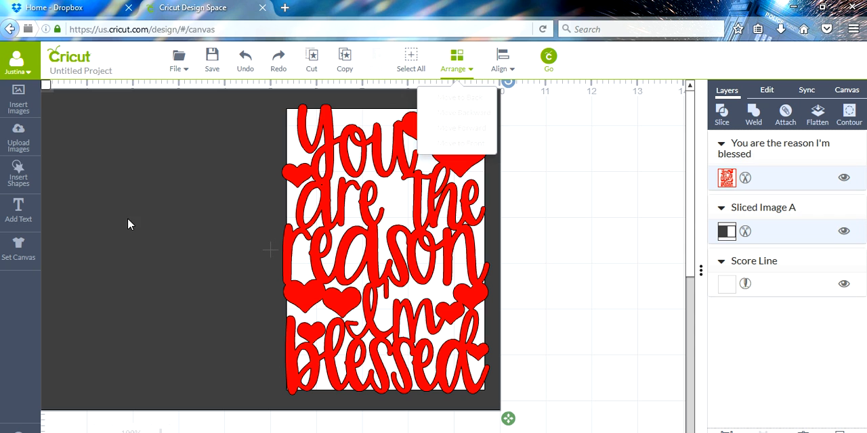
mouse_move(445, 148)
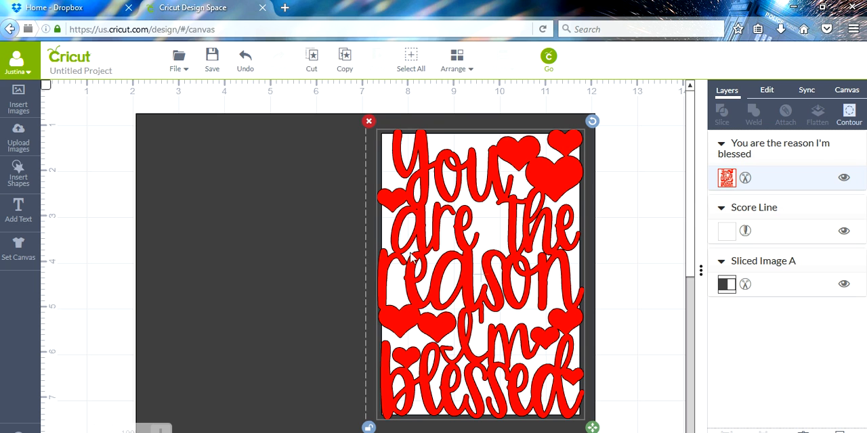
mouse_move(490, 237)
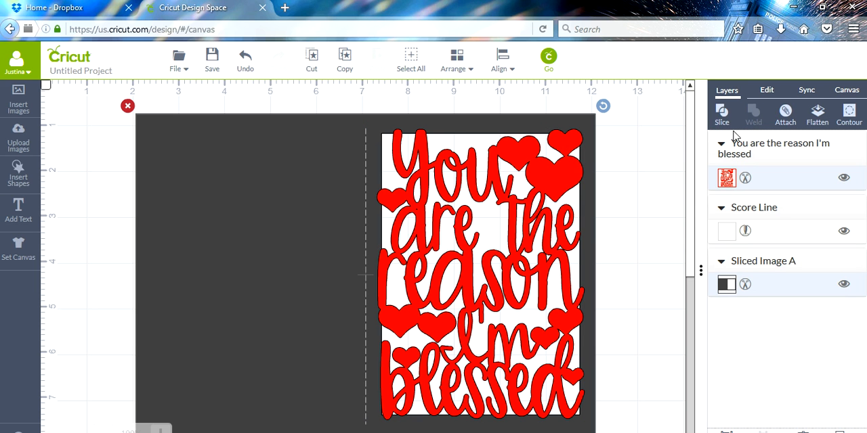
left_click(752, 115)
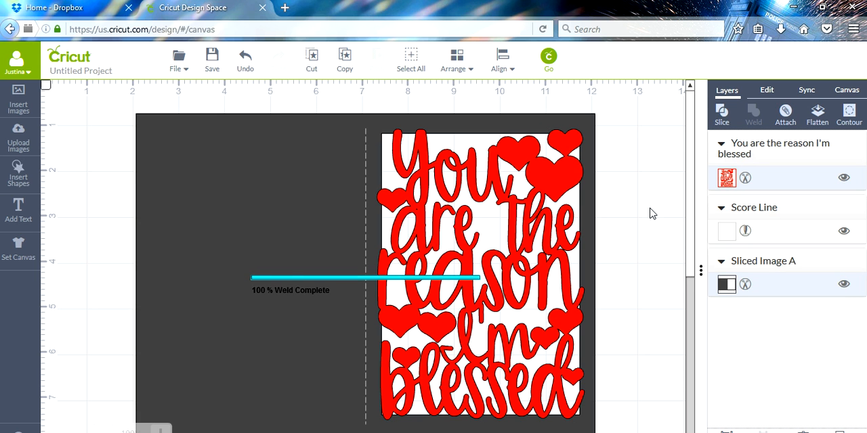
left_click(753, 114)
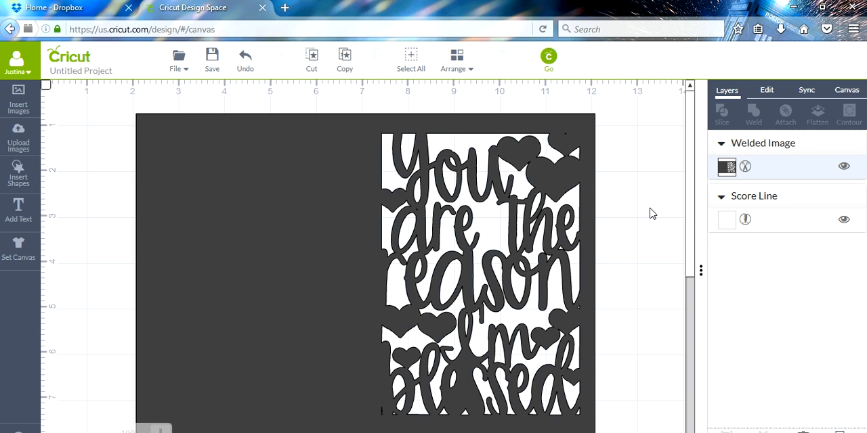
mouse_move(667, 205)
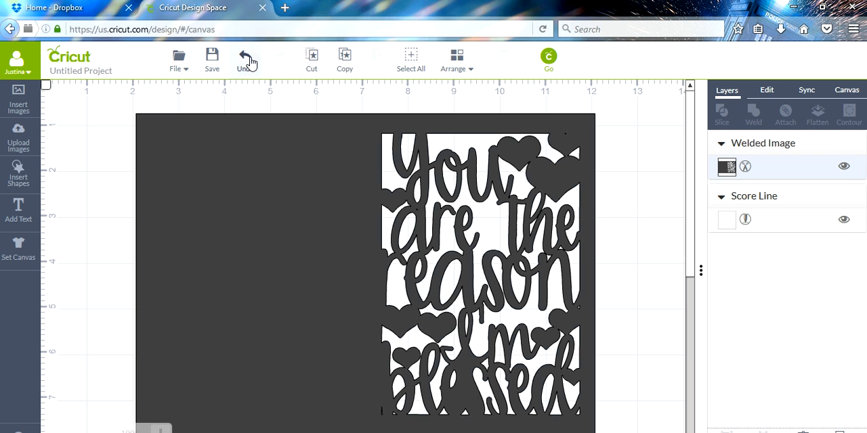
Undo the weld, slightly shrink the quote from its corner handle, then weld everything again
left_click(244, 58)
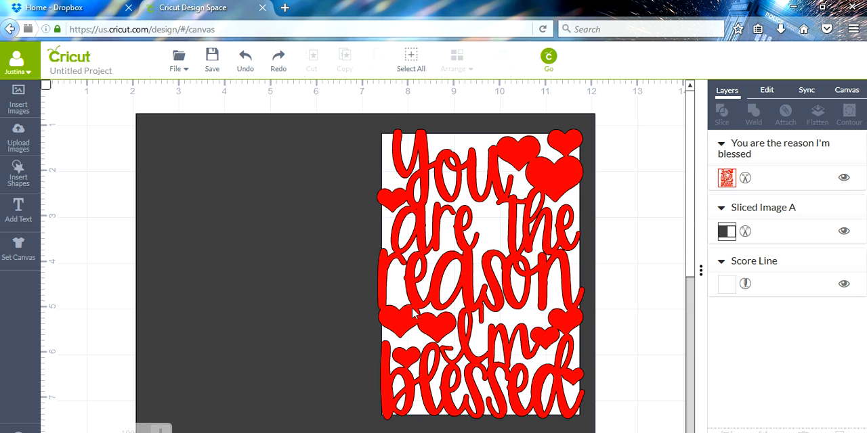
left_click(481, 271)
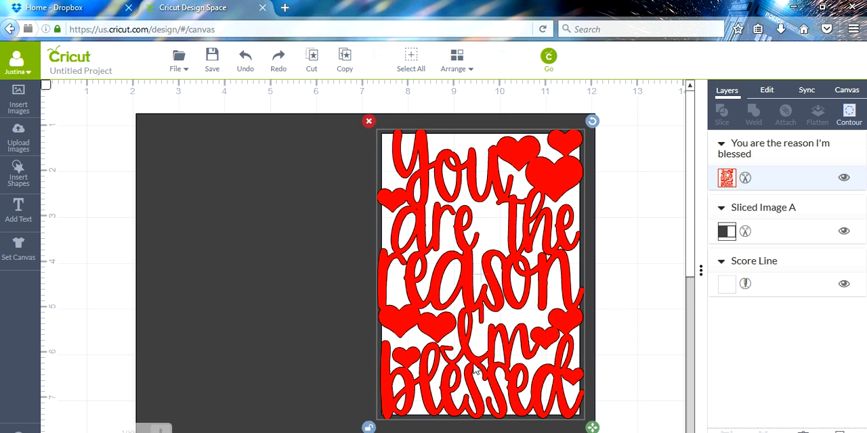
mouse_move(306, 306)
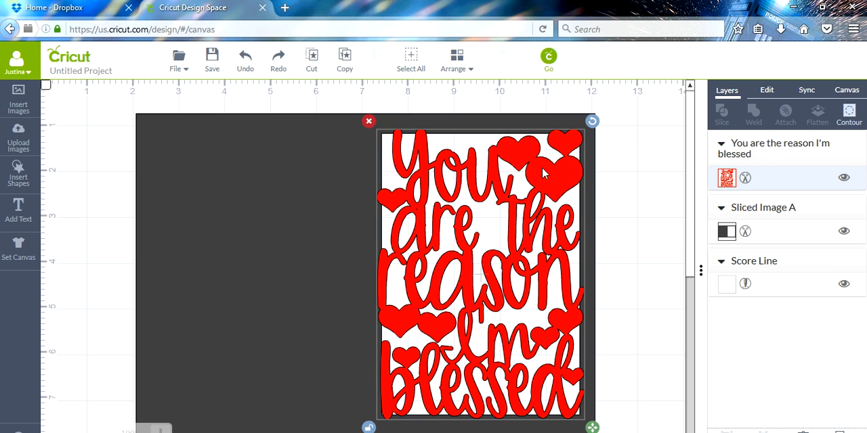
mouse_move(568, 189)
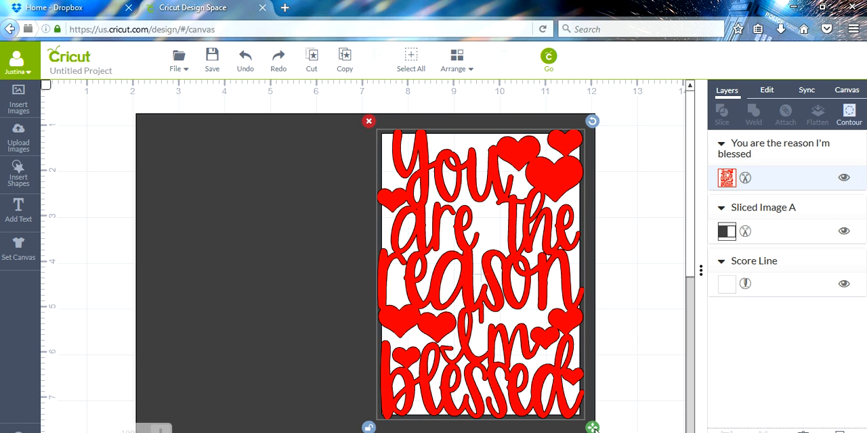
left_click_drag(593, 427, 587, 420)
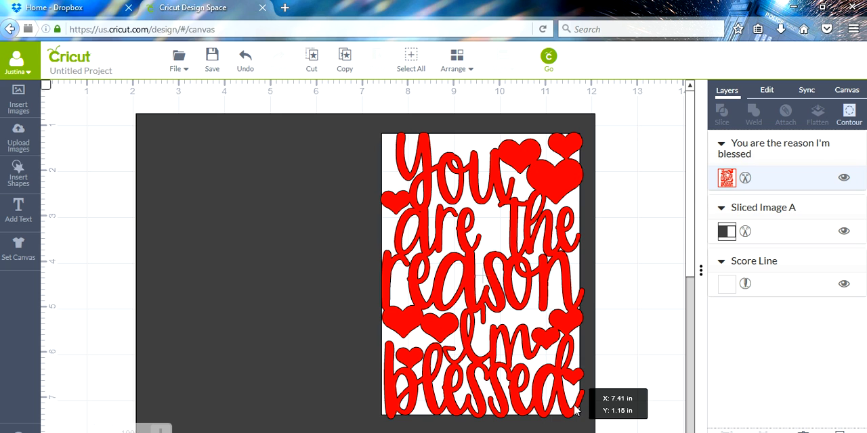
left_click(480, 270)
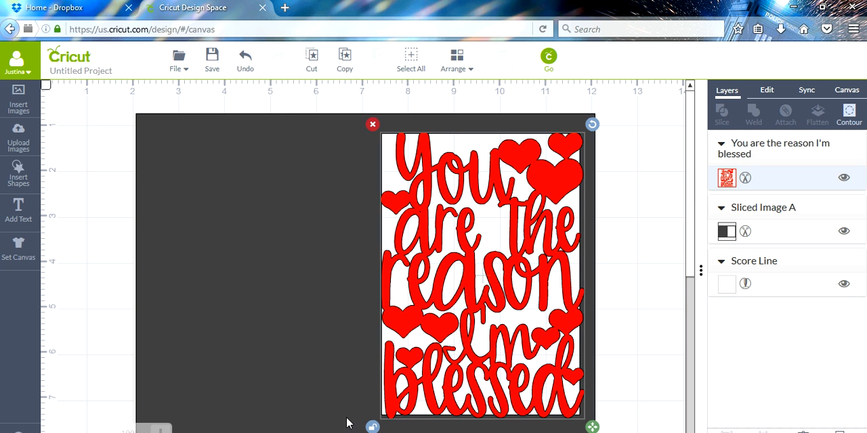
mouse_move(568, 413)
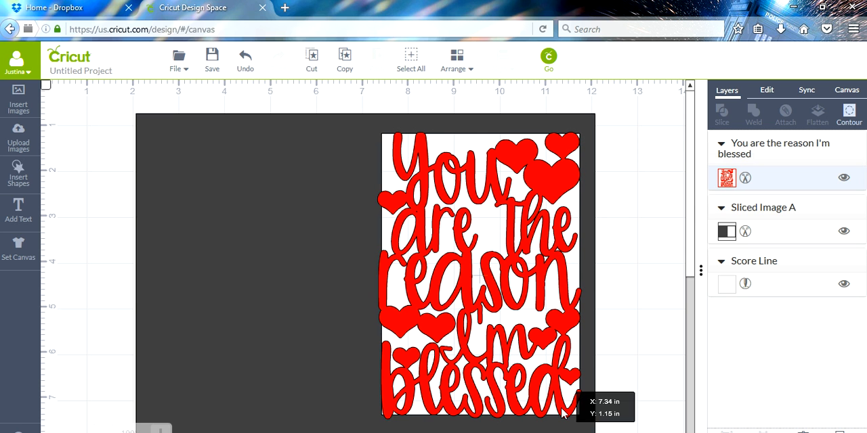
left_click(481, 271)
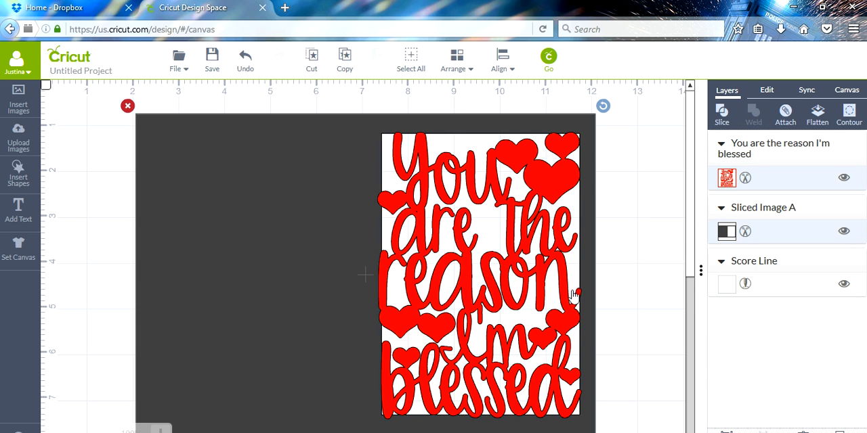
left_click(753, 115)
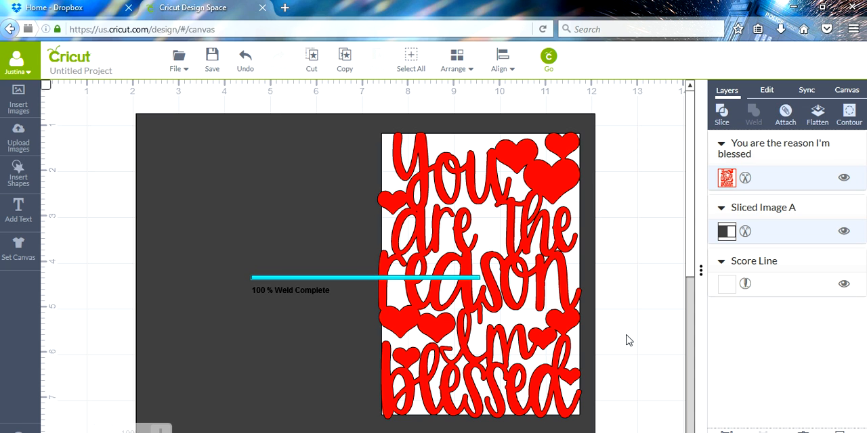
Complete the weld and deselect to review the Welded Image and Score Line layers
left_click(753, 113)
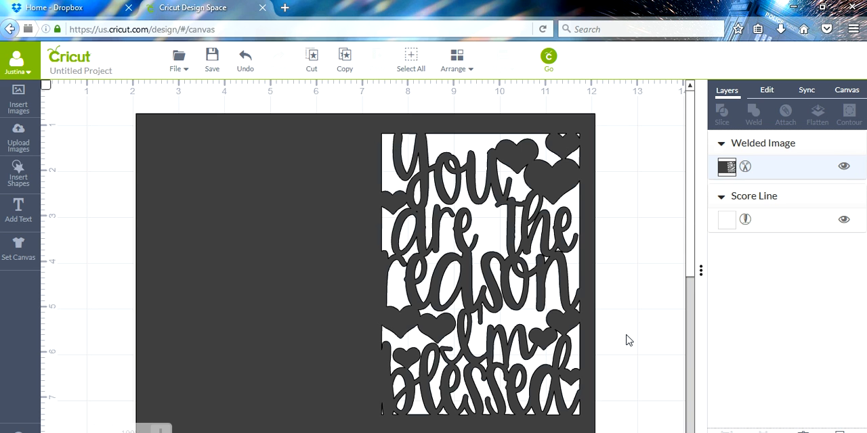
mouse_move(359, 304)
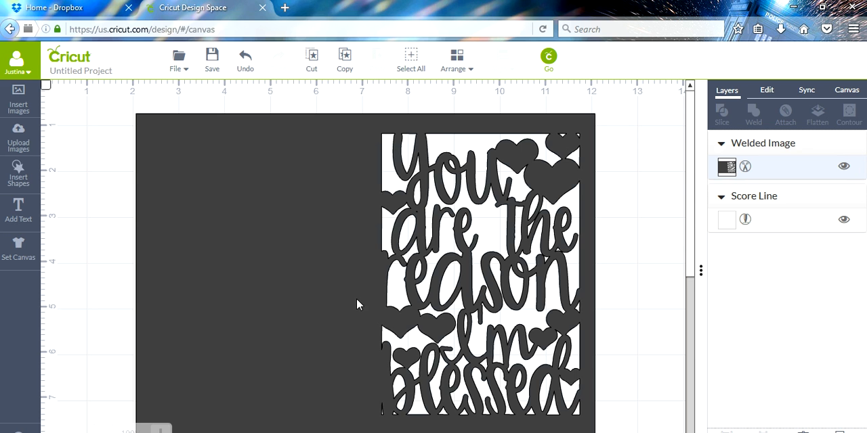
mouse_move(366, 323)
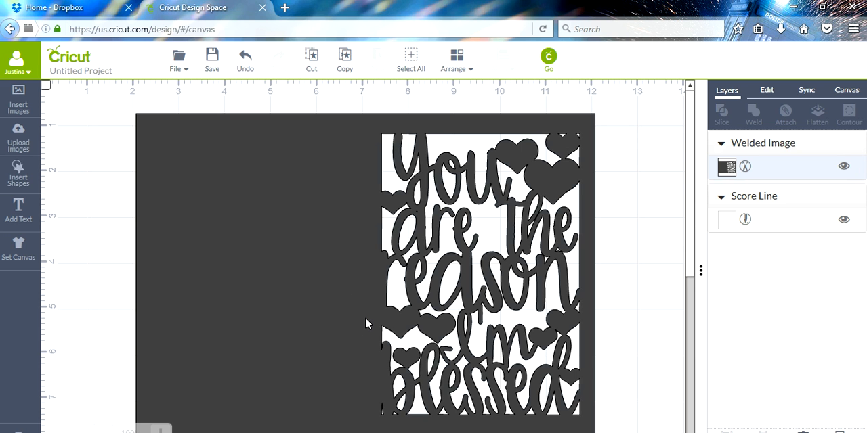
mouse_move(388, 411)
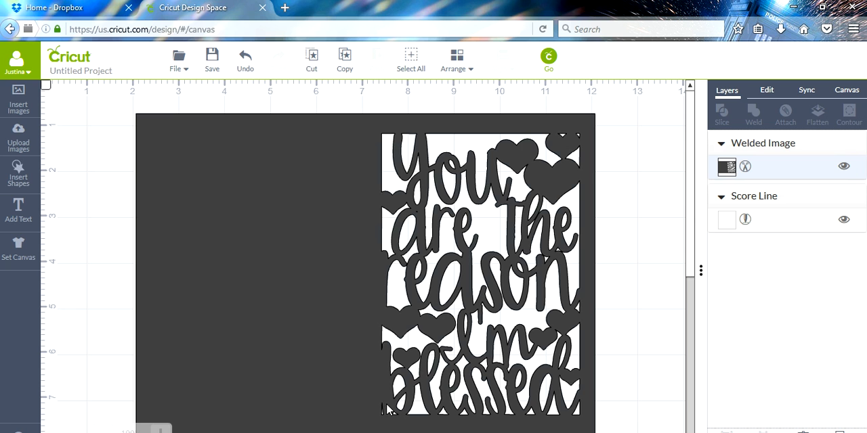
mouse_move(246, 128)
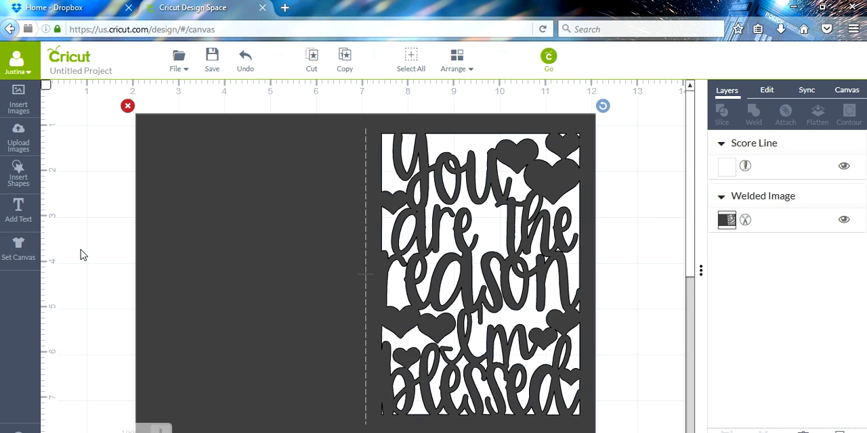
left_click(634, 289)
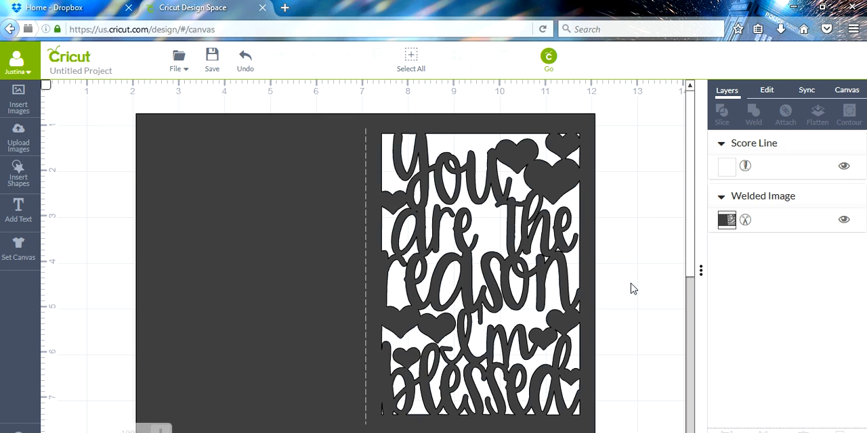